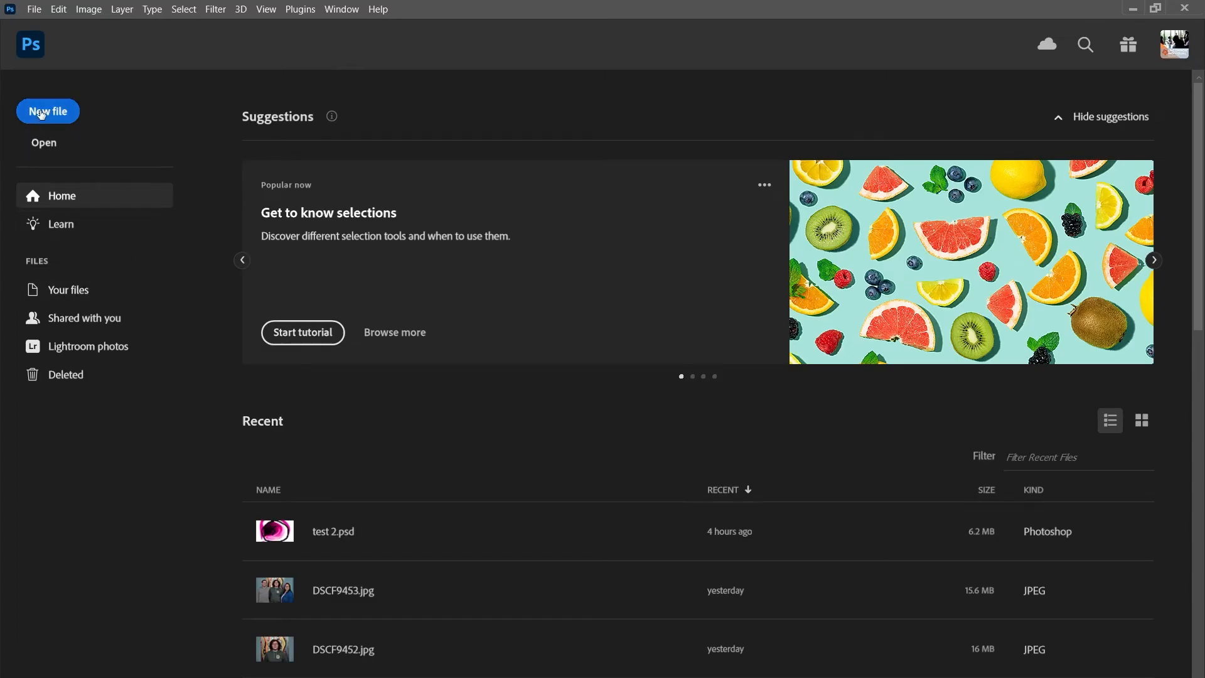
Create a 1920×1080 document from the Film & Video HDTV 1080p preset.
{"action": "left_click", "coordinate": [47, 110]}
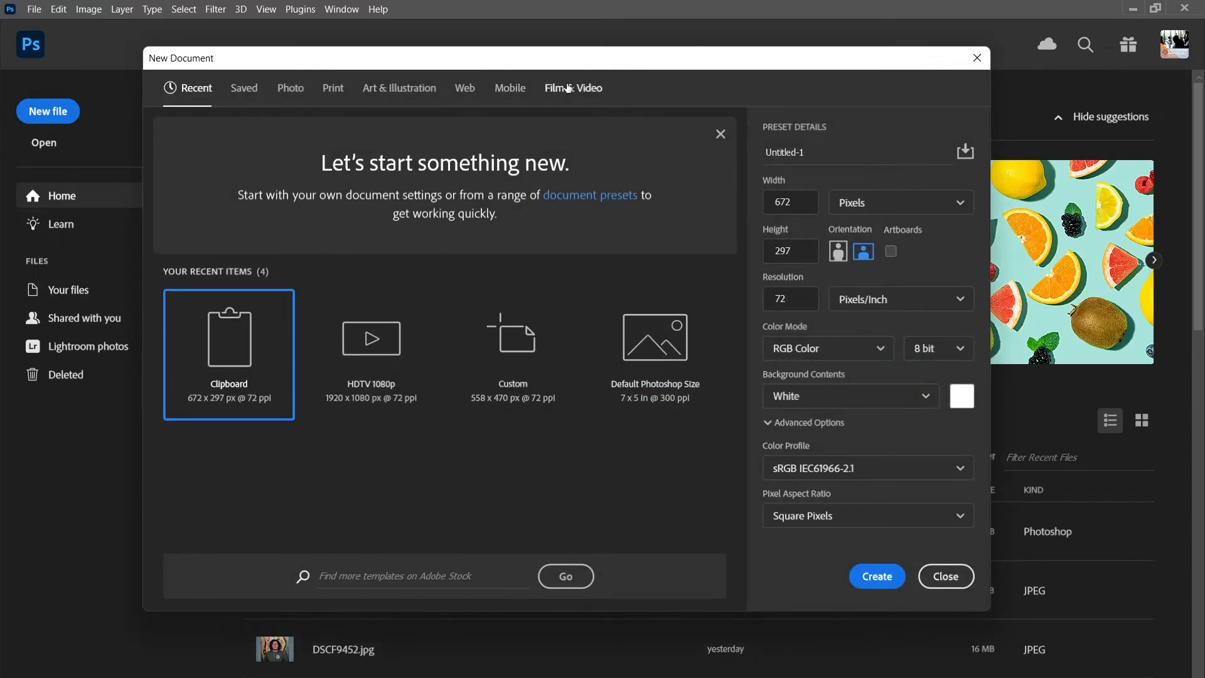
{"action": "left_click", "coordinate": [572, 88]}
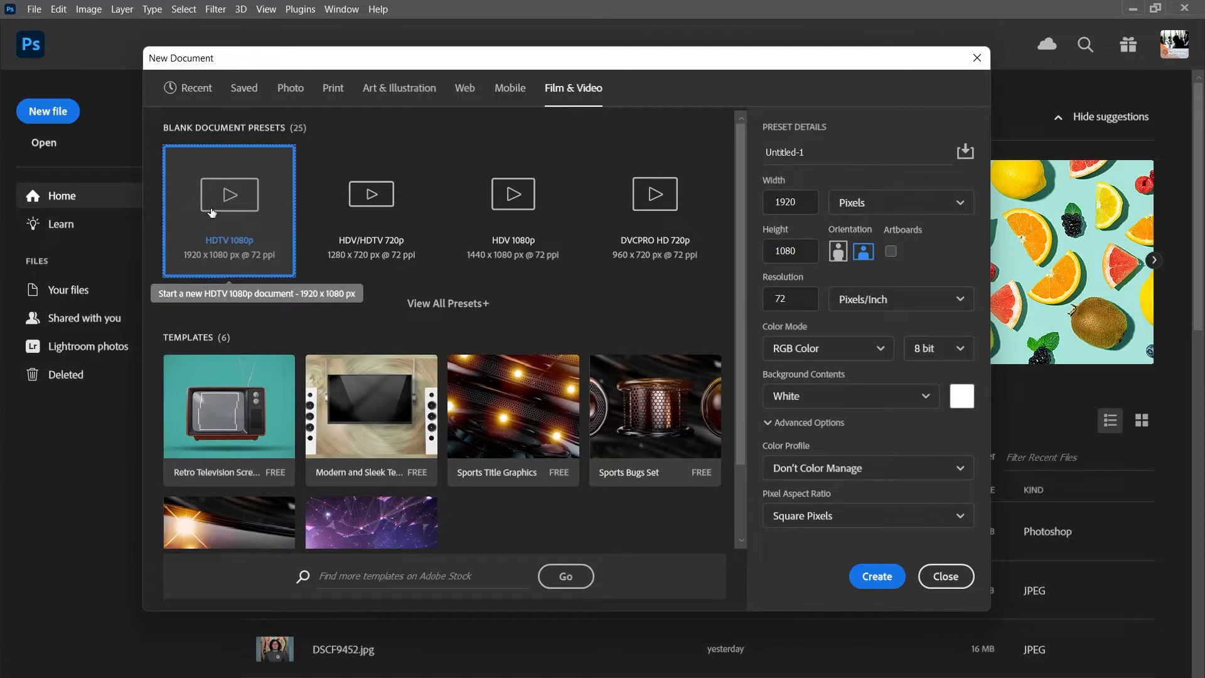
{"action": "mouse_move", "coordinate": [220, 260]}
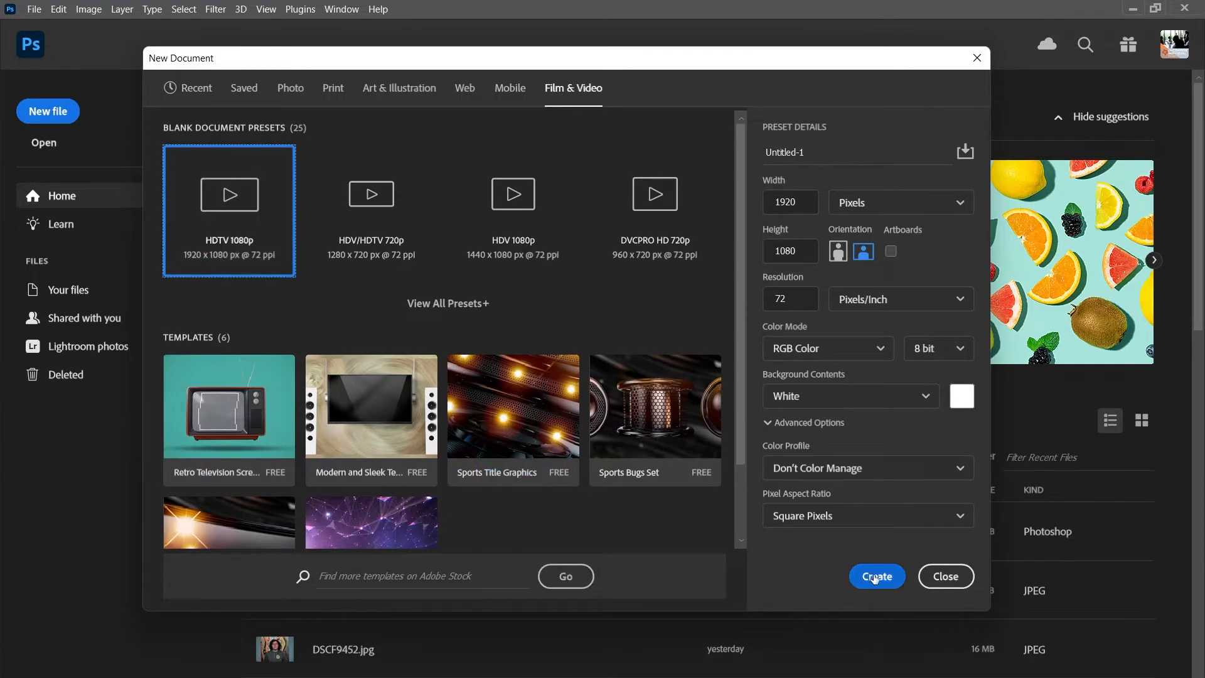
{"action": "left_click", "coordinate": [876, 576]}
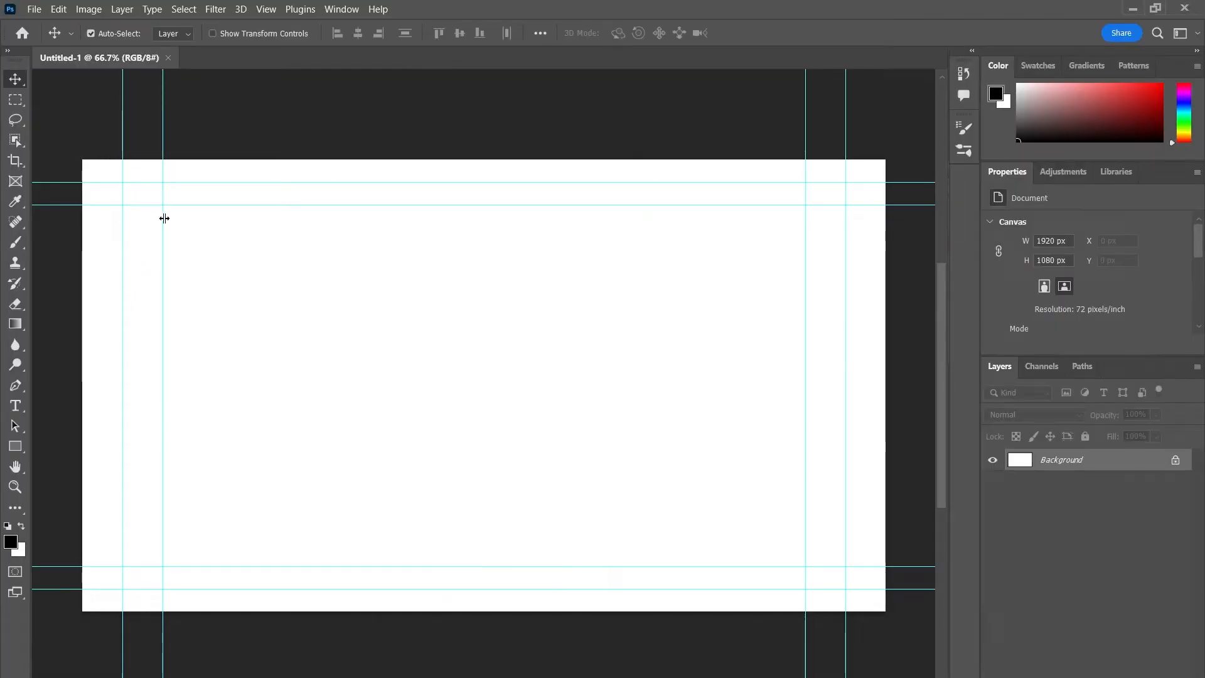
{"action": "mouse_move", "coordinate": [281, 347]}
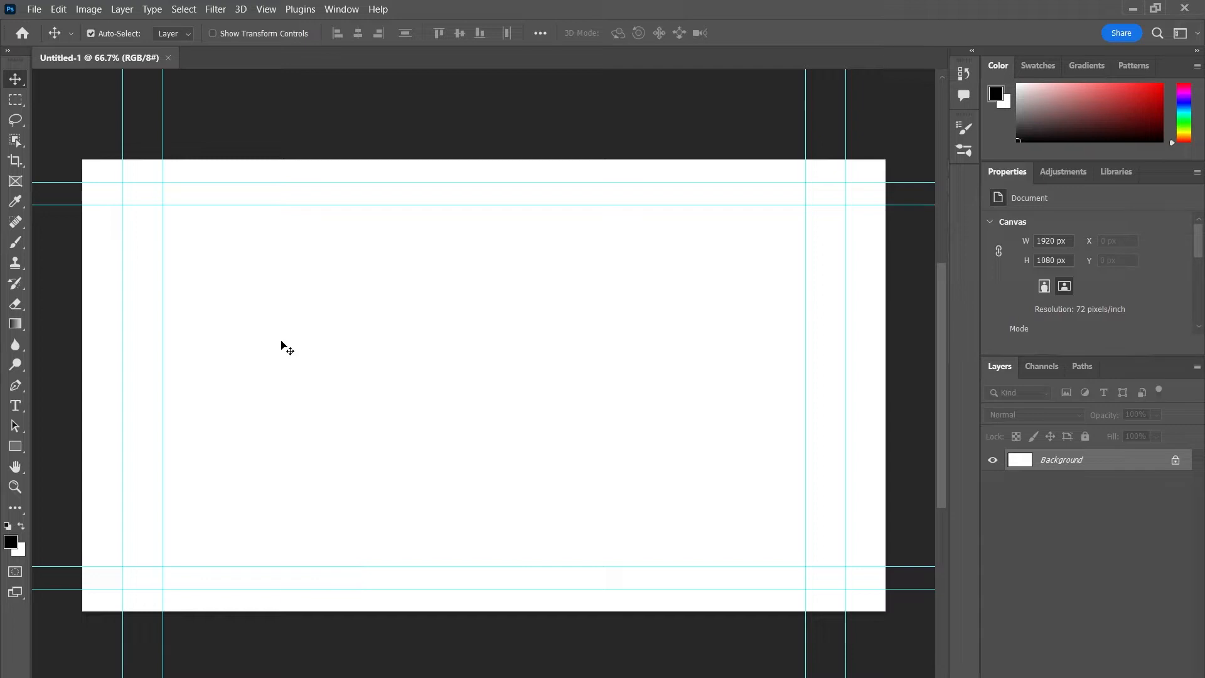
{"action": "mouse_move", "coordinate": [328, 299]}
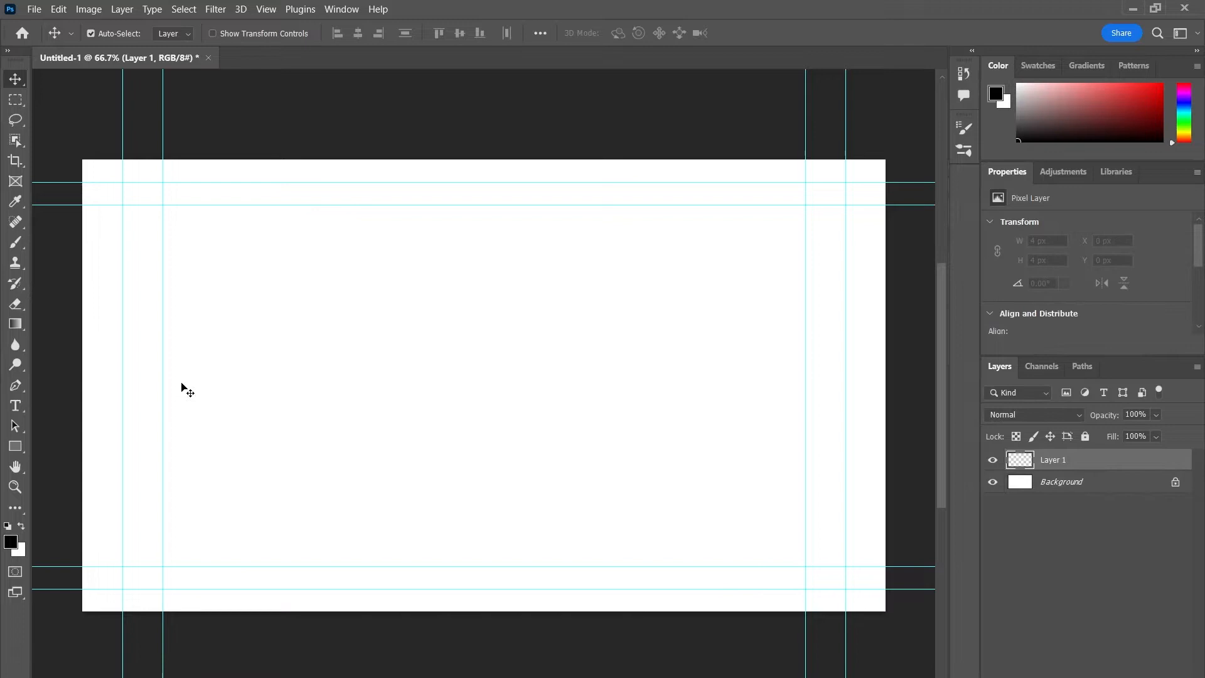
Select the standard Brush Tool and show the Brush Settings panel.
{"action": "left_click", "coordinate": [15, 241]}
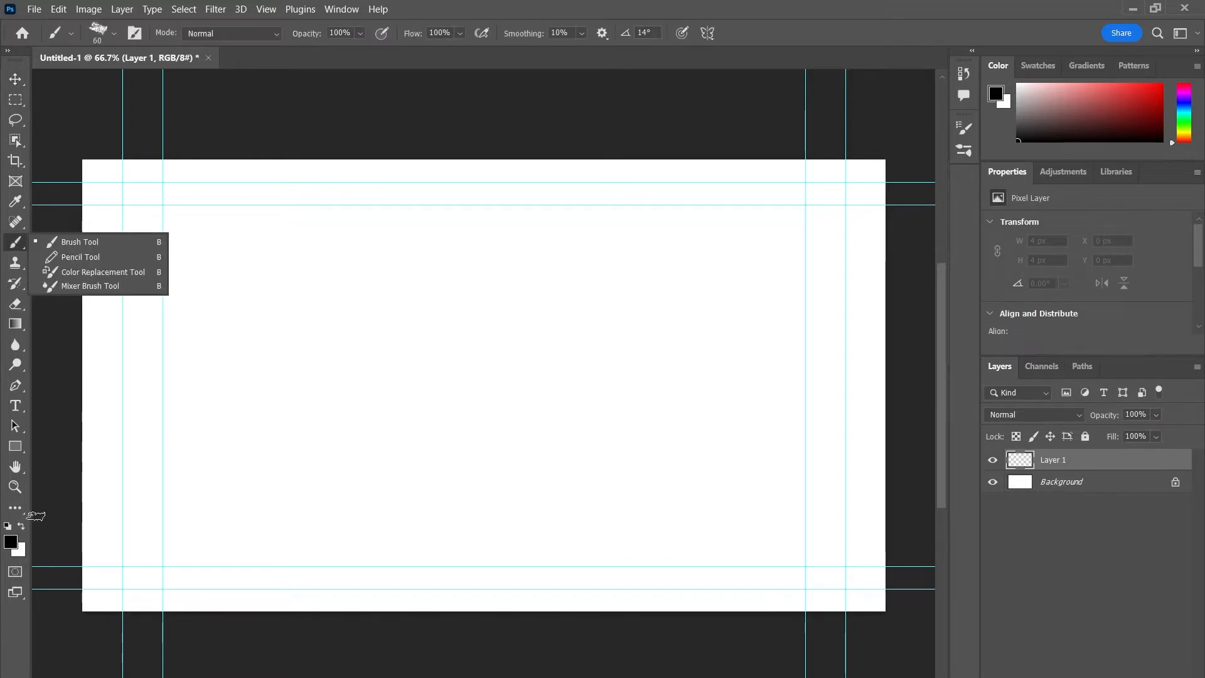
{"action": "left_click", "coordinate": [15, 243]}
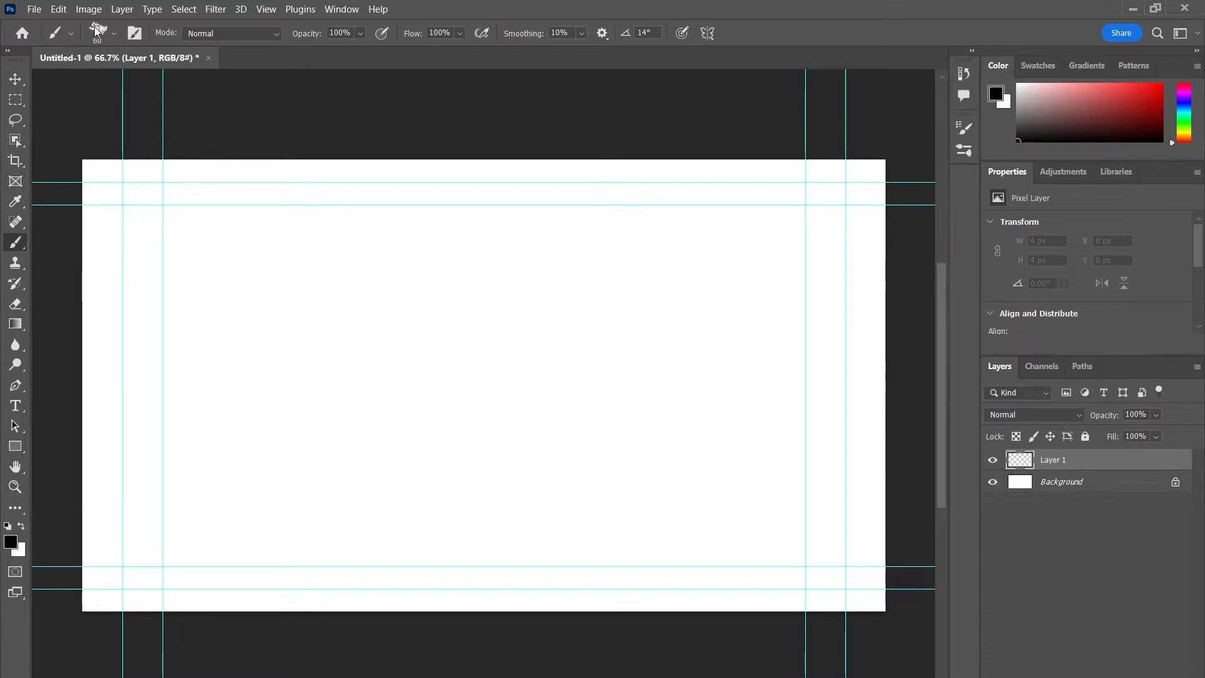
{"action": "left_click", "coordinate": [114, 33]}
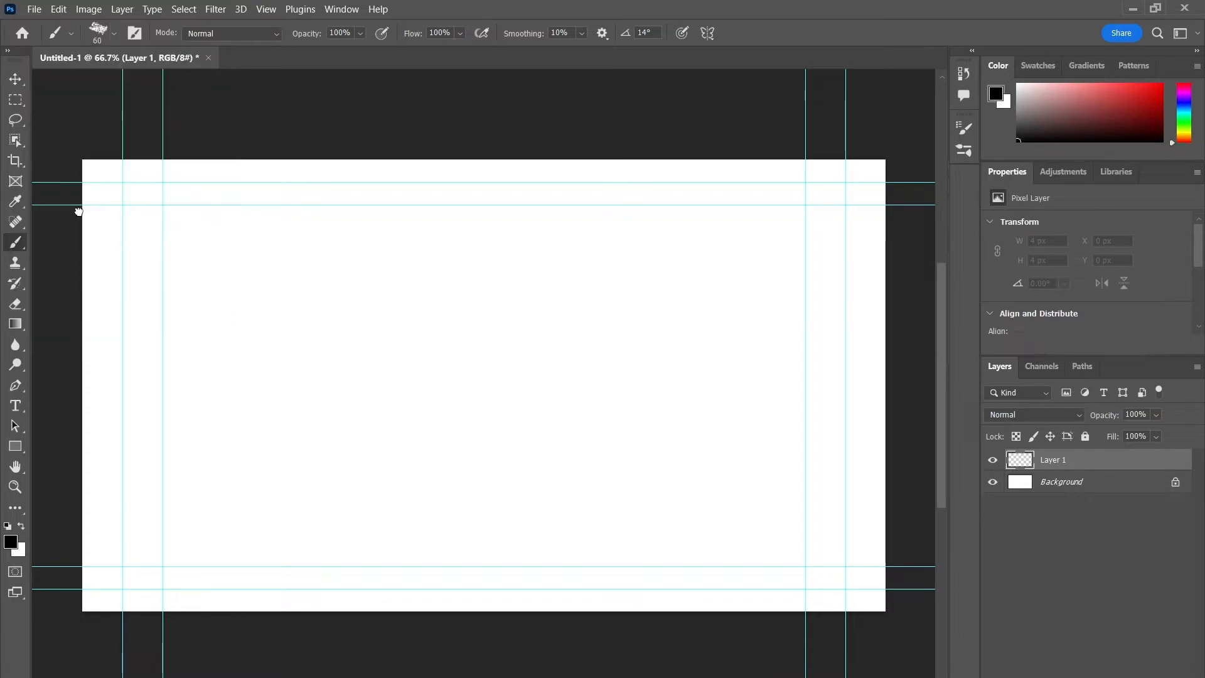
{"action": "left_click", "coordinate": [133, 33]}
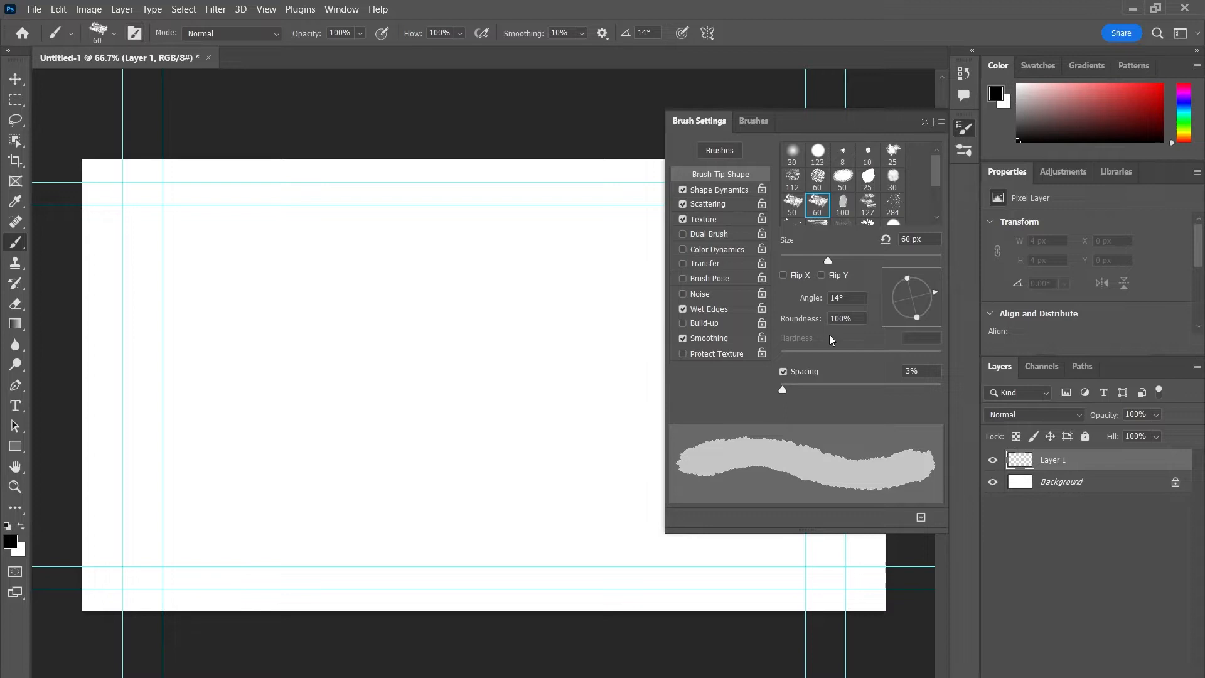
Test dab spacing, then choose the 123 px round tip with hardness back at 100%.
{"action": "left_click_drag", "start_coordinate": [782, 390], "coordinate": [845, 390]}
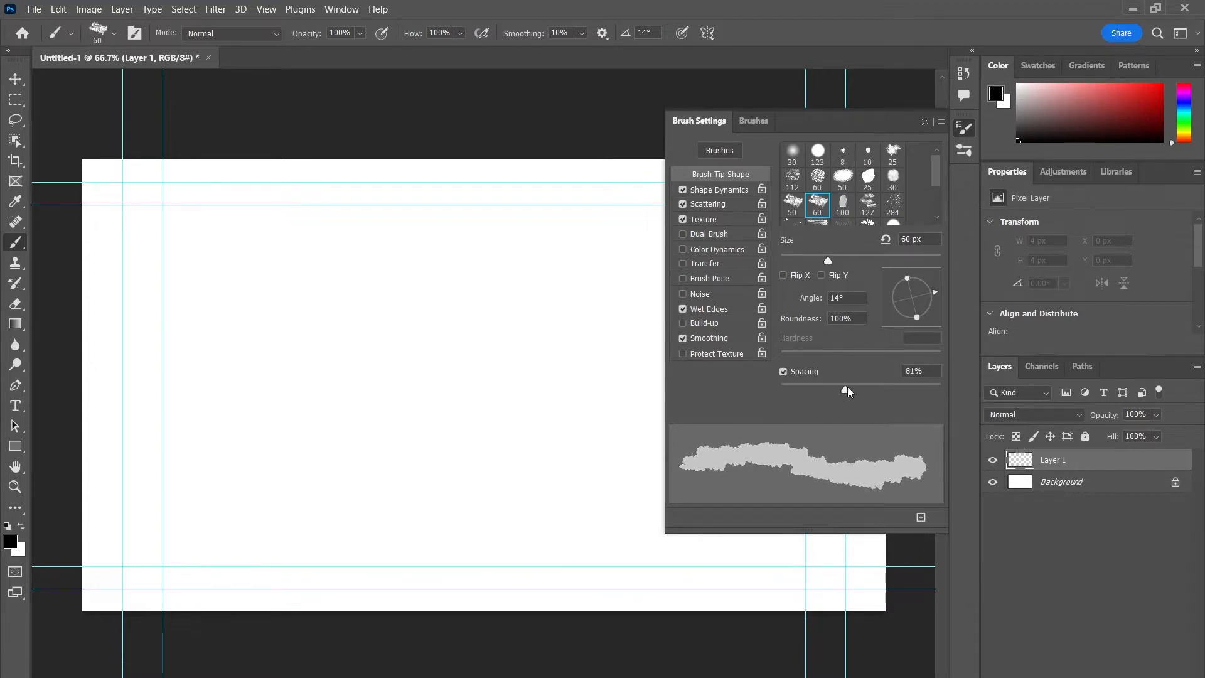
{"action": "left_click_drag", "start_coordinate": [846, 390], "coordinate": [889, 391]}
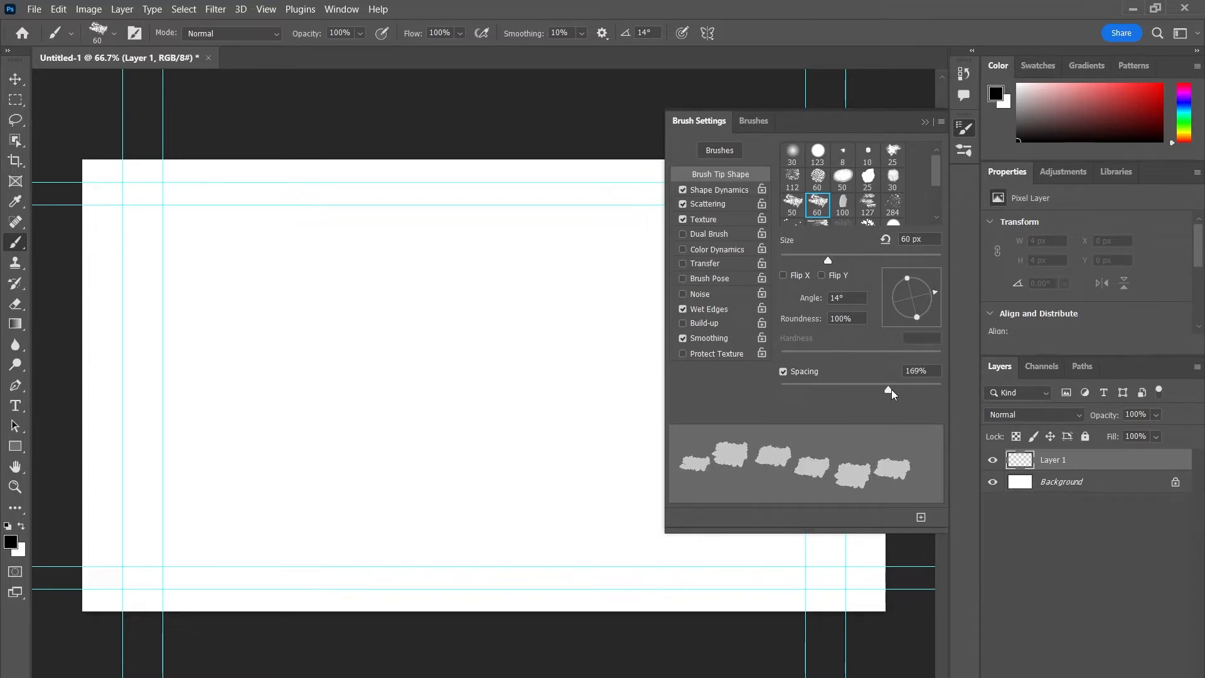
{"action": "left_click_drag", "start_coordinate": [890, 390], "coordinate": [782, 390]}
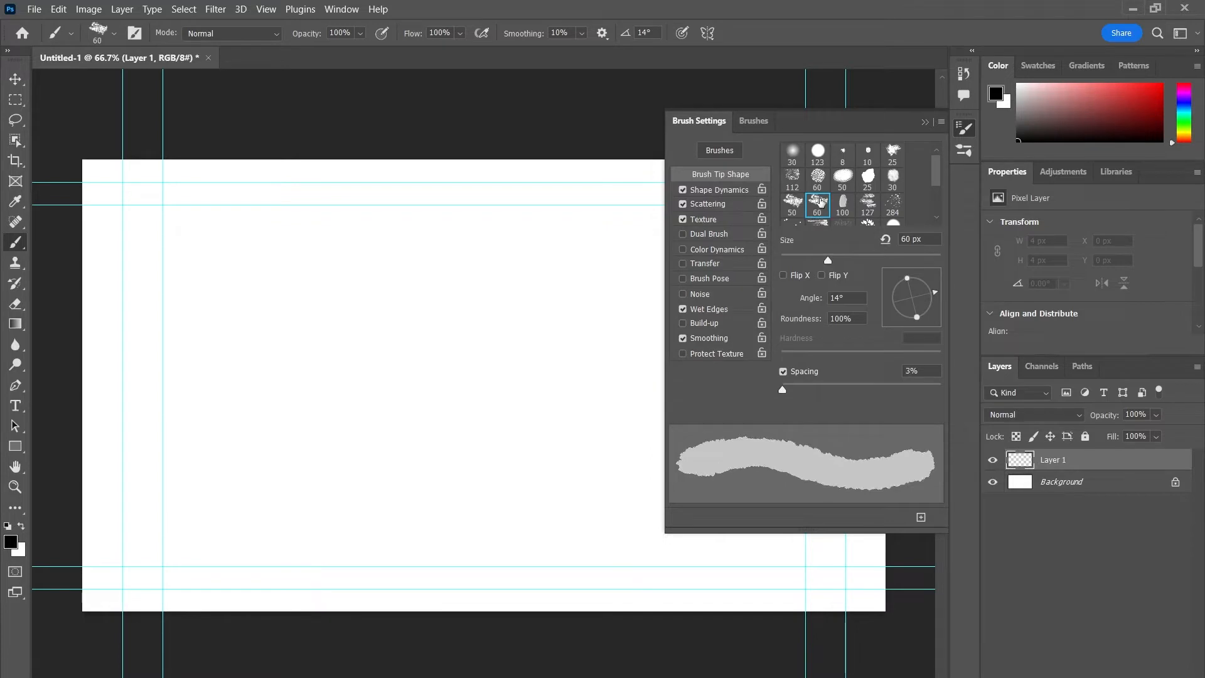
{"action": "left_click", "coordinate": [817, 151]}
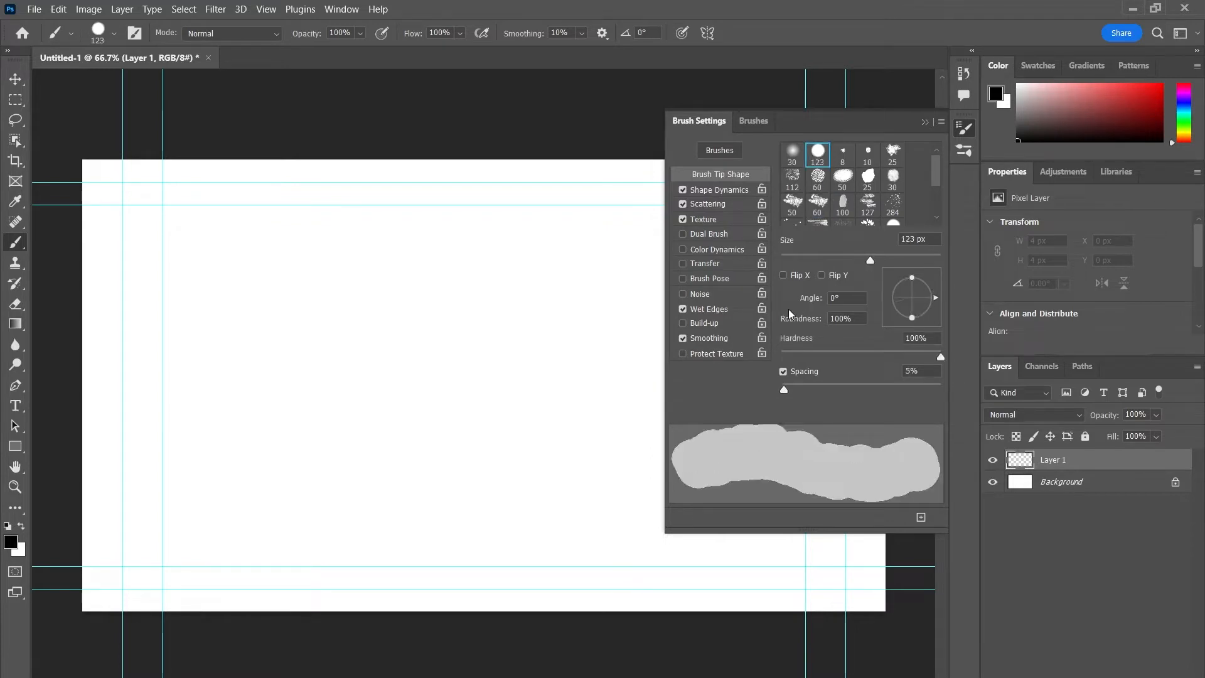
{"action": "left_click_drag", "start_coordinate": [941, 356], "coordinate": [818, 356]}
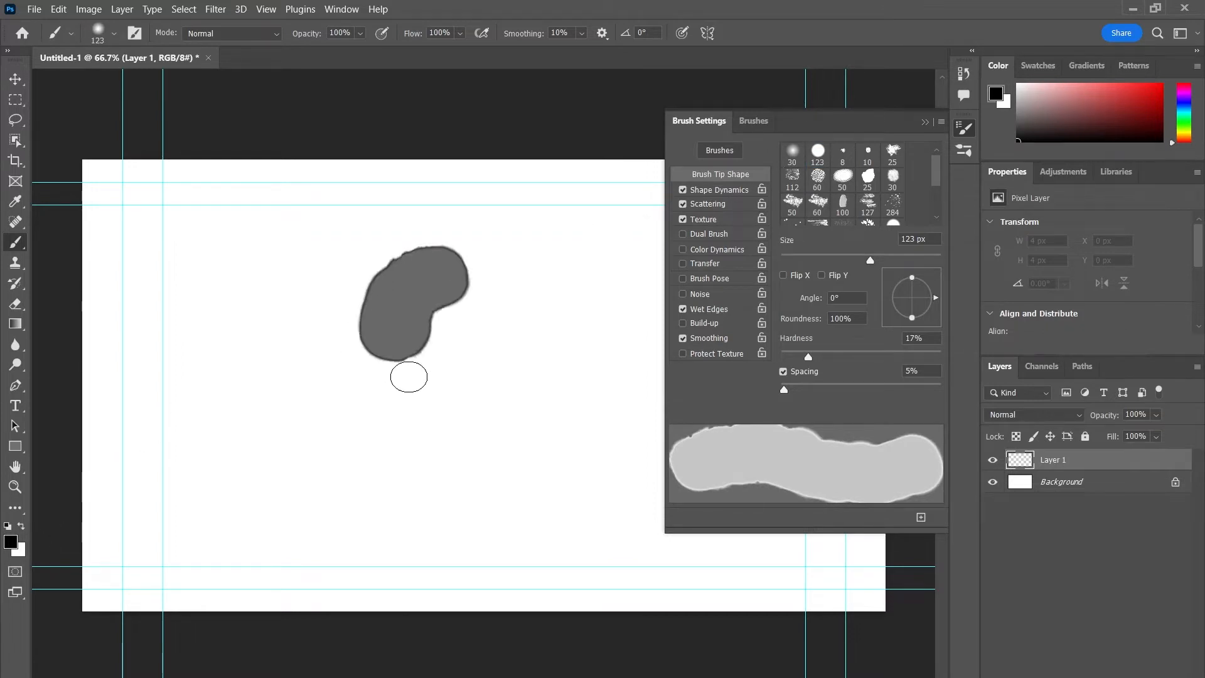
{"action": "left_click_drag", "start_coordinate": [410, 377], "coordinate": [488, 315]}
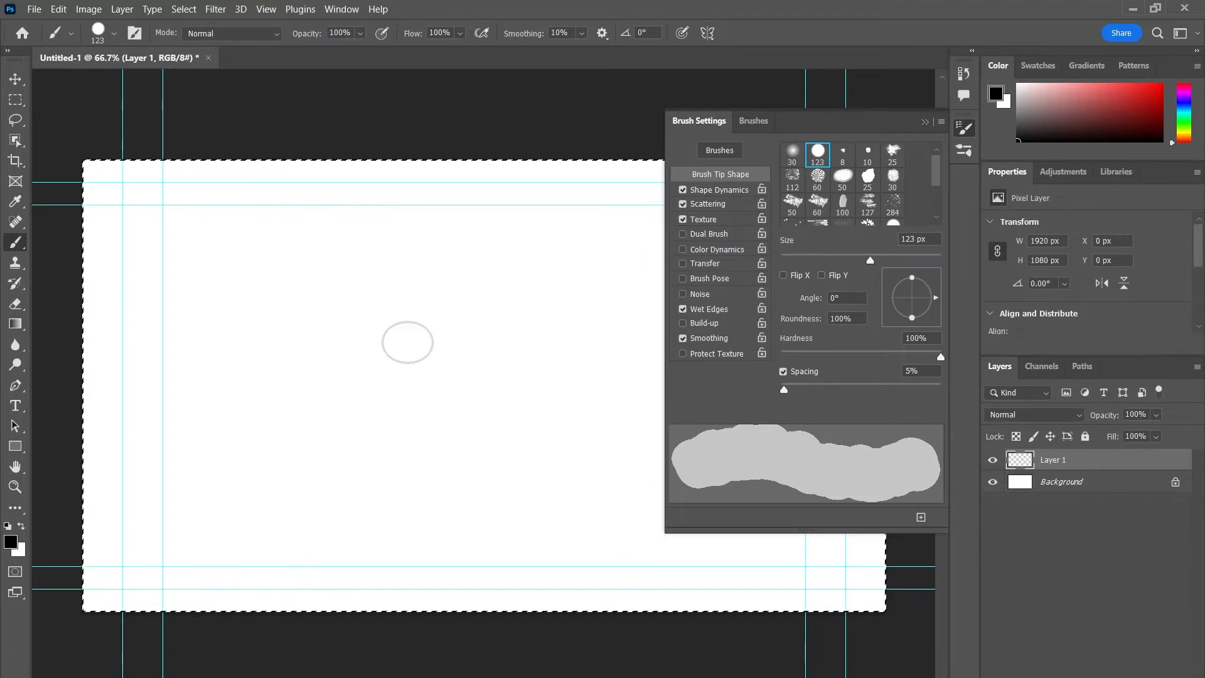
Paint a black blob with a white right-edge streak, then hide the Background layer.
{"action": "left_click", "coordinate": [13, 241]}
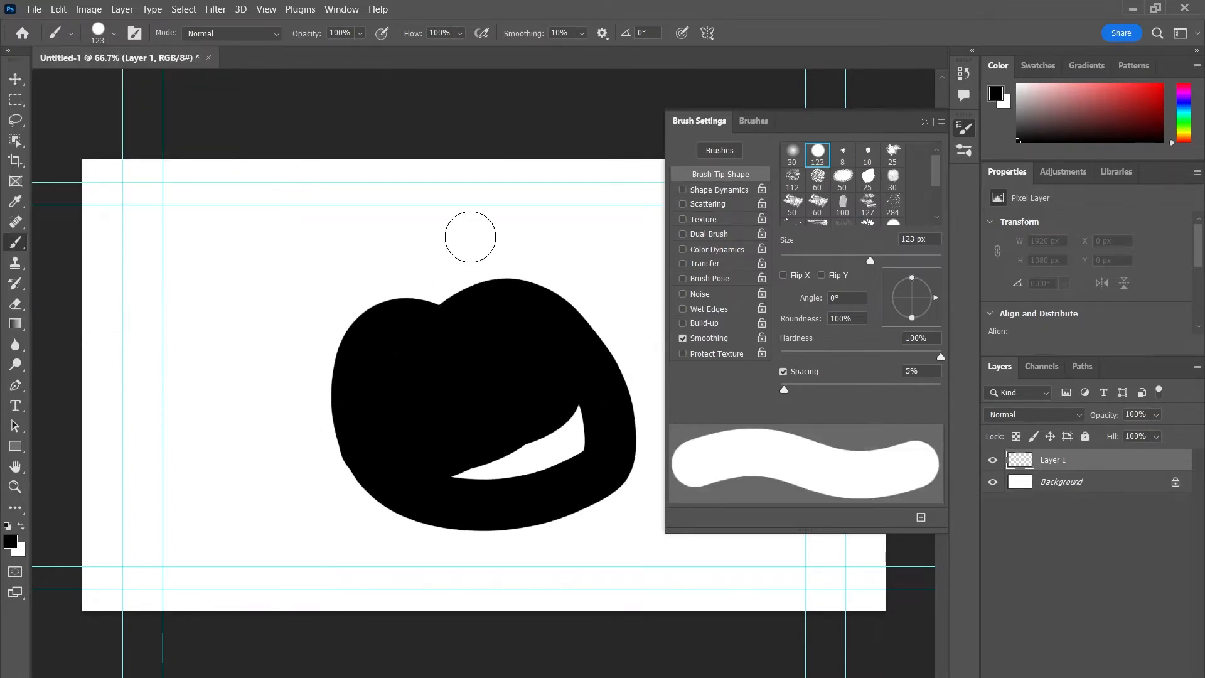
{"action": "left_click_drag", "start_coordinate": [470, 237], "coordinate": [366, 391]}
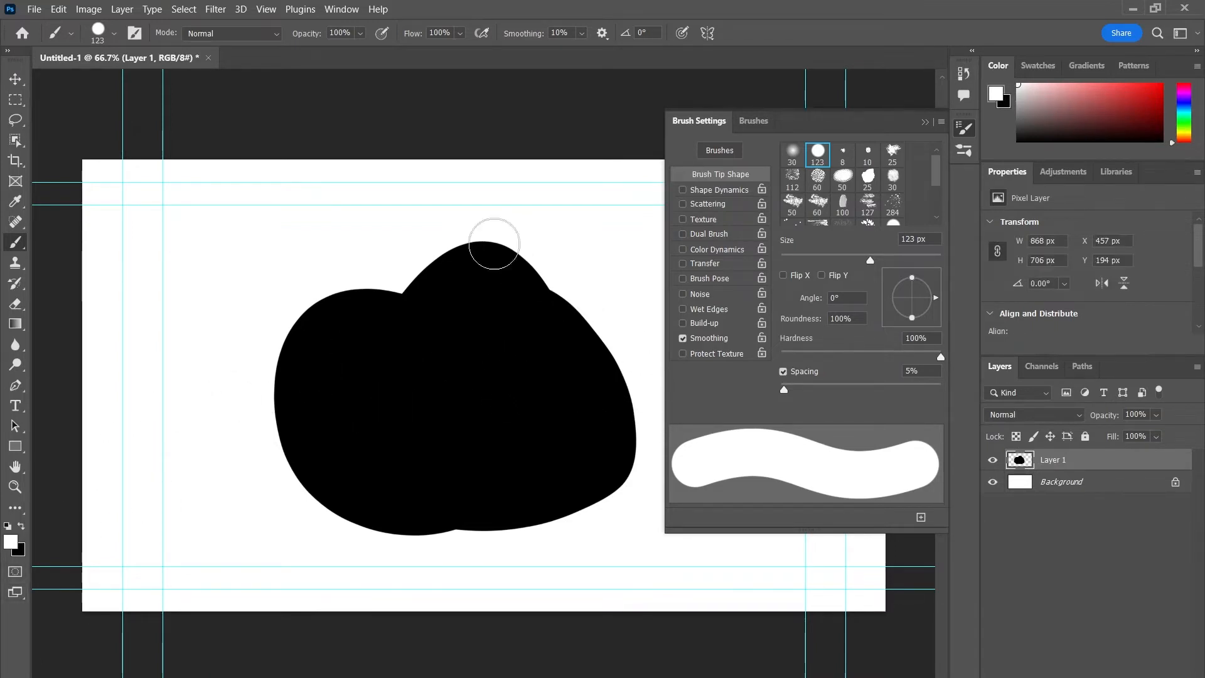
{"action": "left_click_drag", "start_coordinate": [494, 244], "coordinate": [597, 512]}
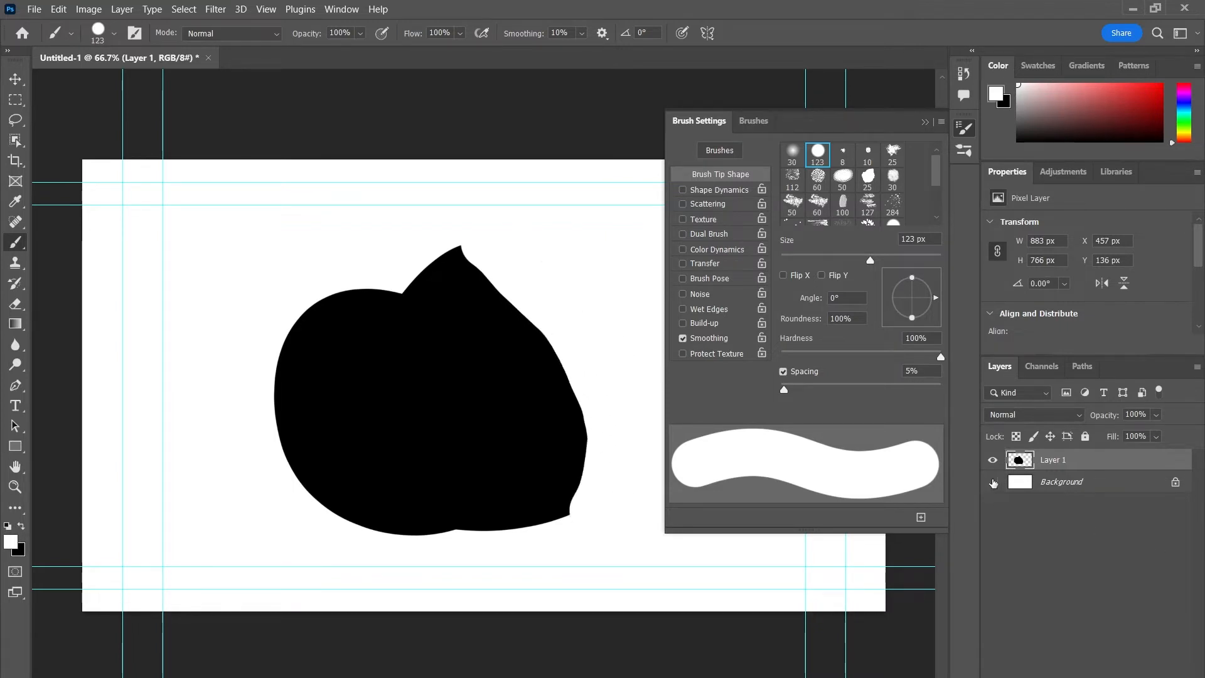
{"action": "left_click", "coordinate": [992, 482]}
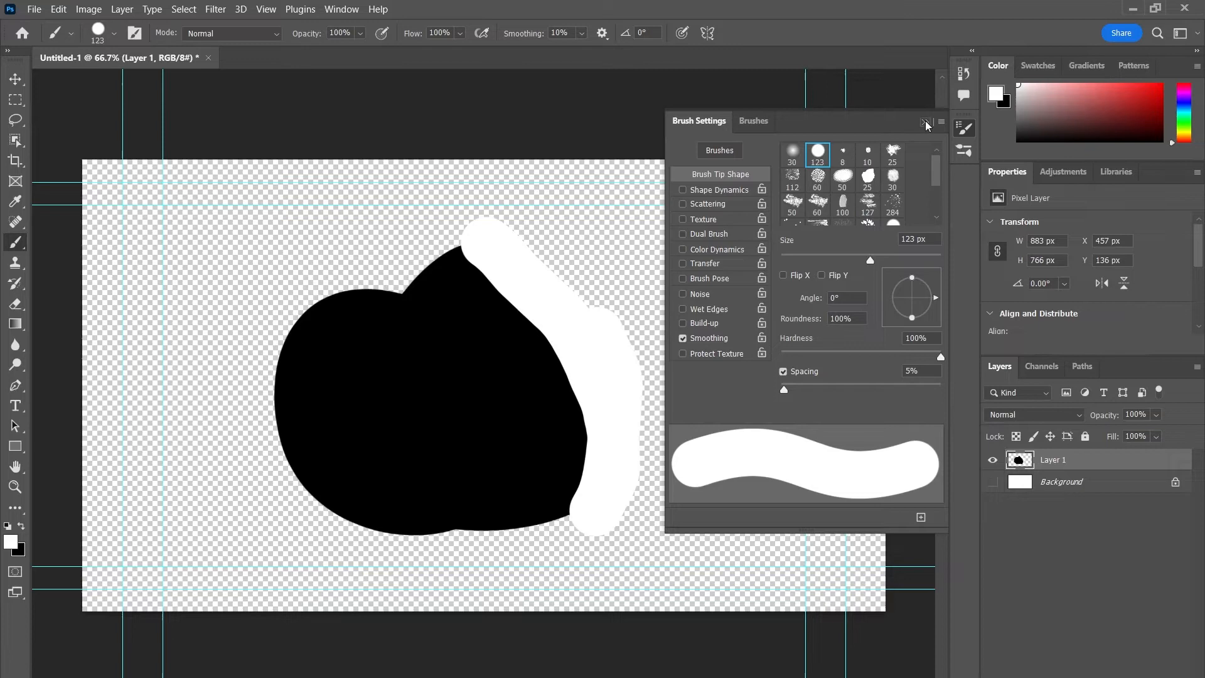
Use the Mixer Brush to blend black and white into swirling grey tones.
{"action": "left_click", "coordinate": [927, 123]}
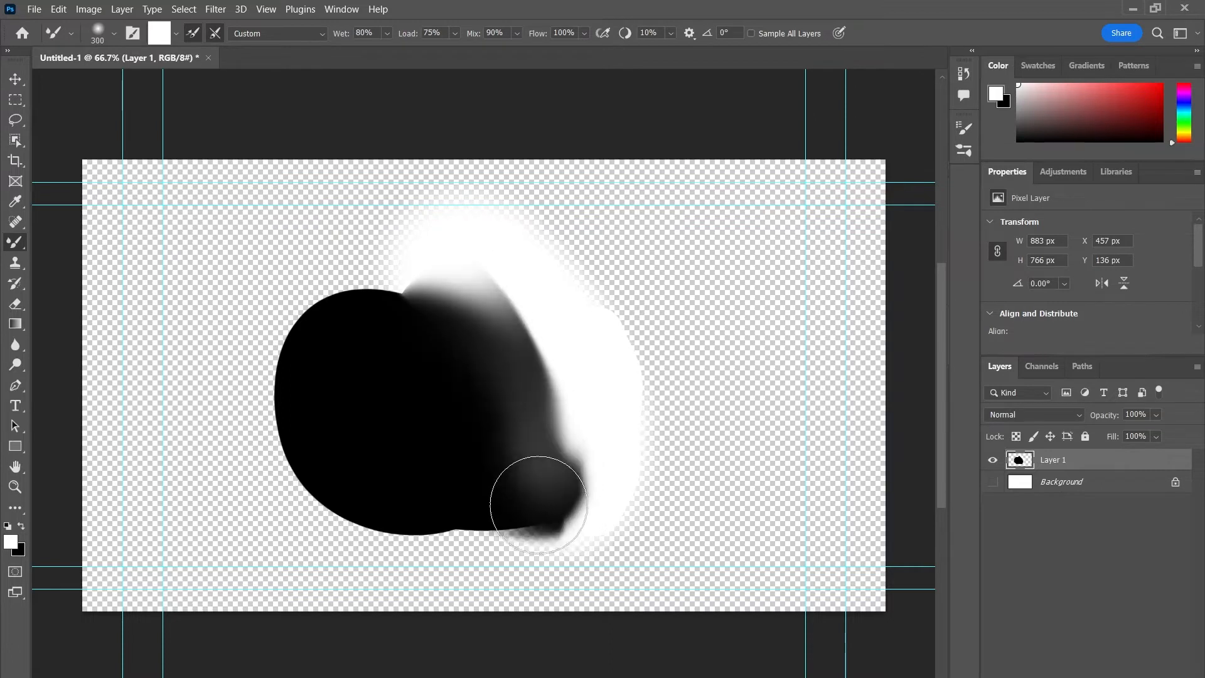
{"action": "left_click_drag", "start_coordinate": [537, 503], "coordinate": [403, 335]}
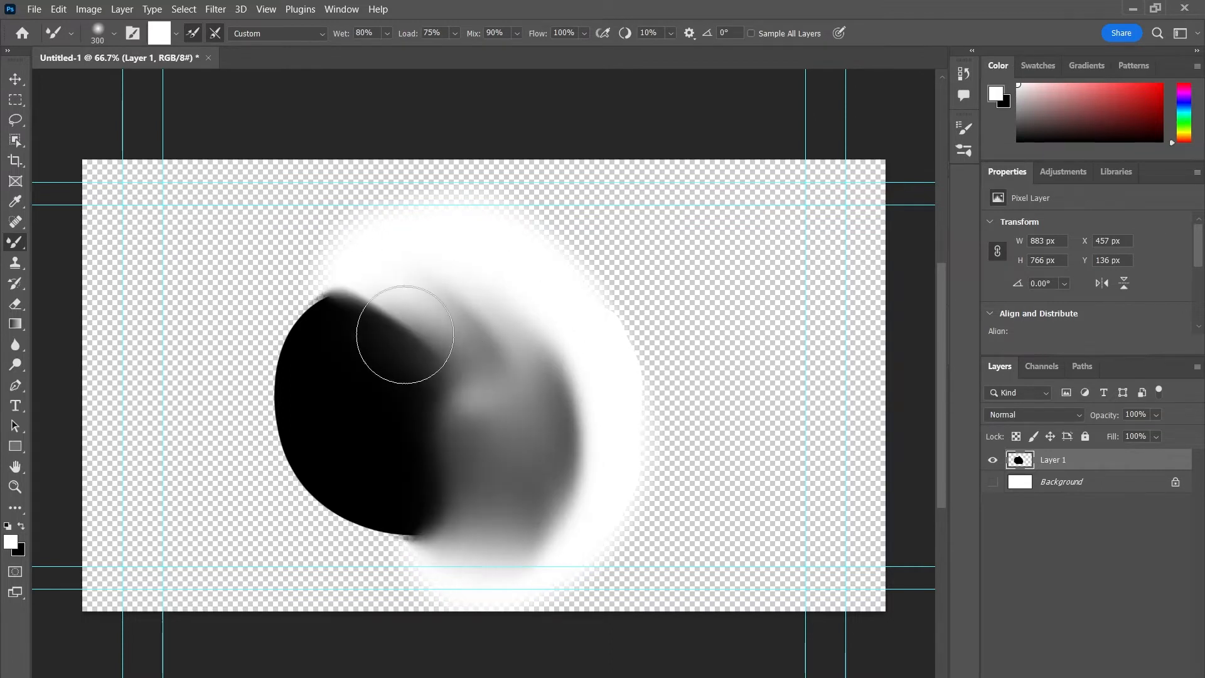
{"action": "left_click_drag", "start_coordinate": [403, 334], "coordinate": [513, 288]}
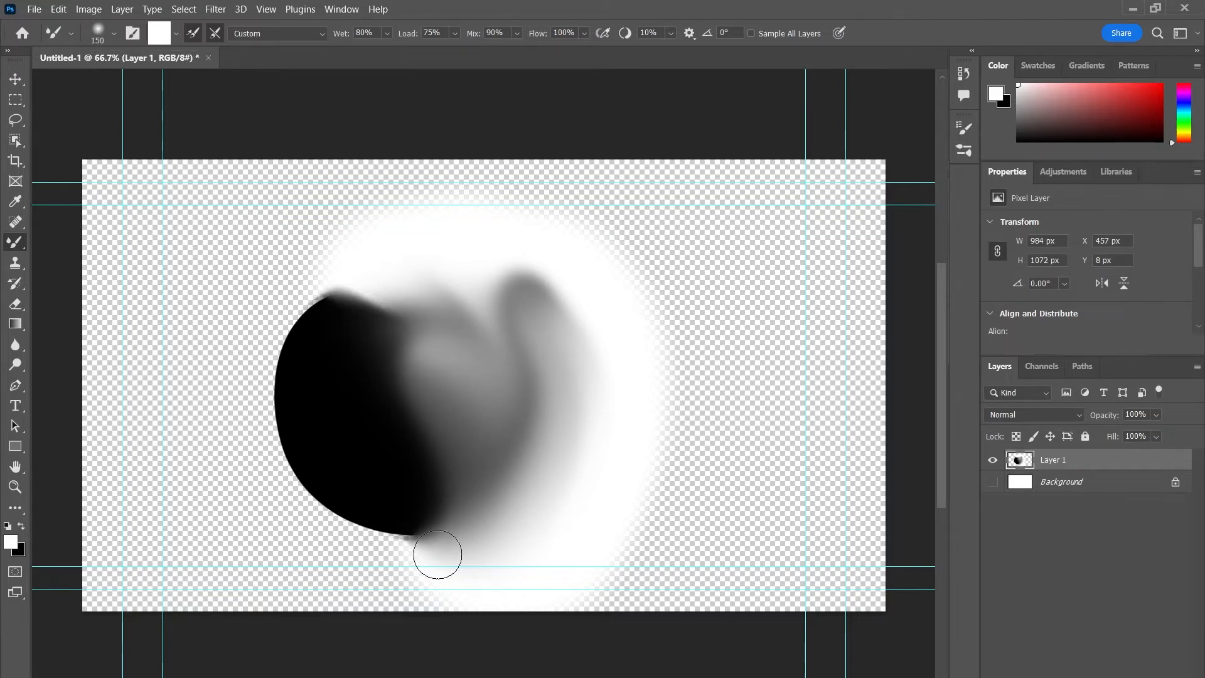
{"action": "left_click_drag", "start_coordinate": [439, 554], "coordinate": [623, 466]}
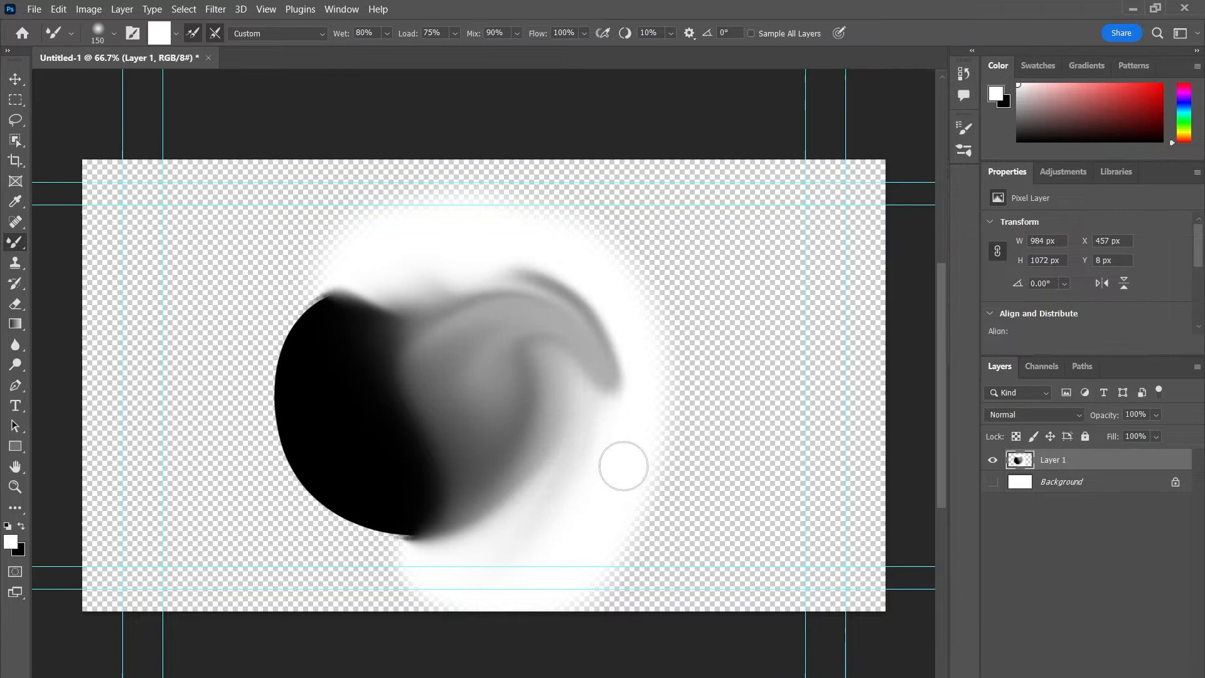
{"action": "left_click_drag", "start_coordinate": [623, 466], "coordinate": [484, 442]}
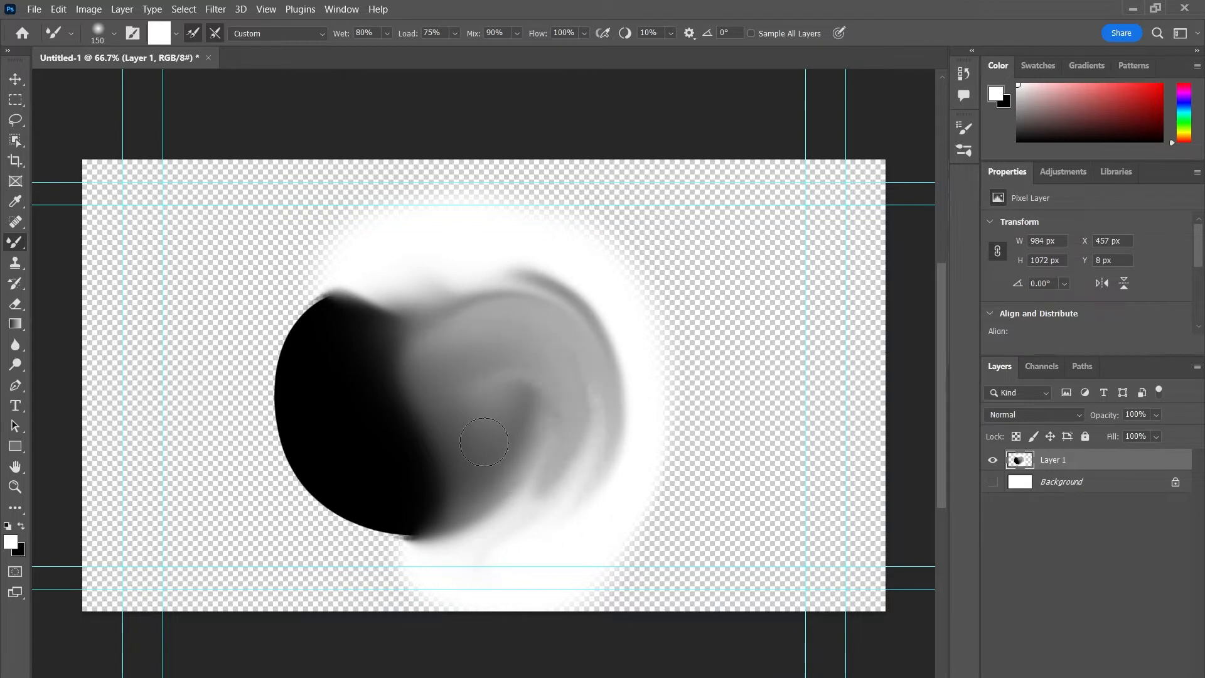
{"action": "left_click_drag", "start_coordinate": [484, 441], "coordinate": [580, 314]}
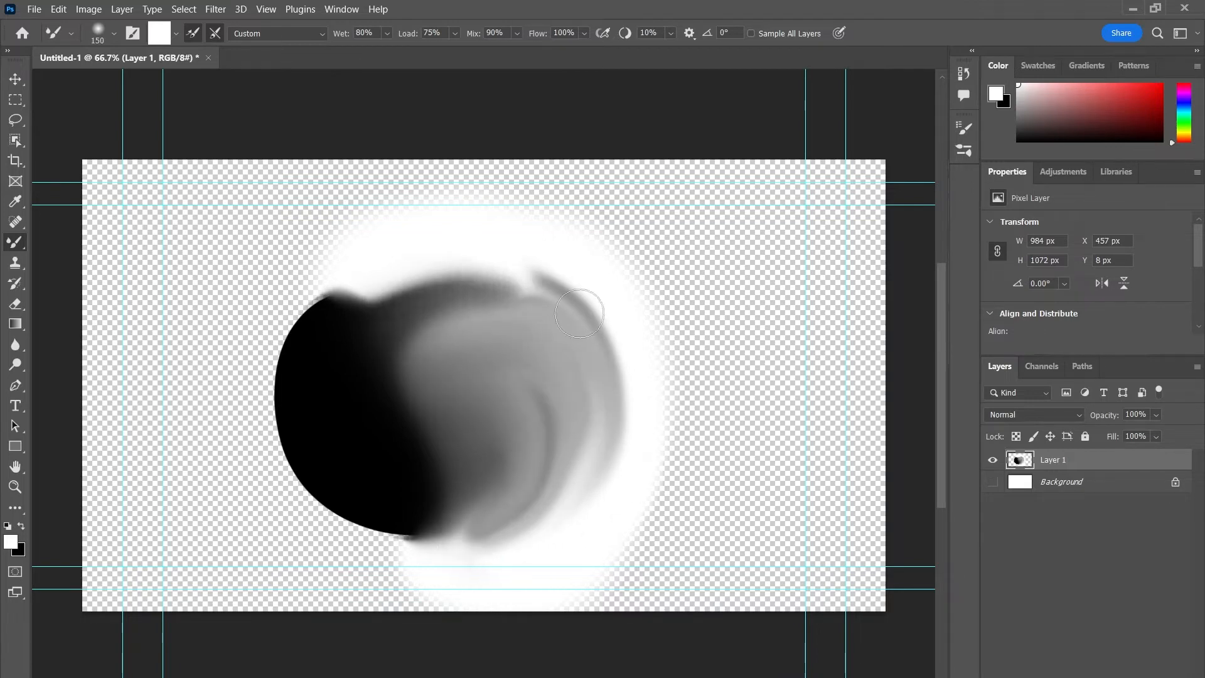
{"action": "left_click_drag", "start_coordinate": [580, 313], "coordinate": [616, 498]}
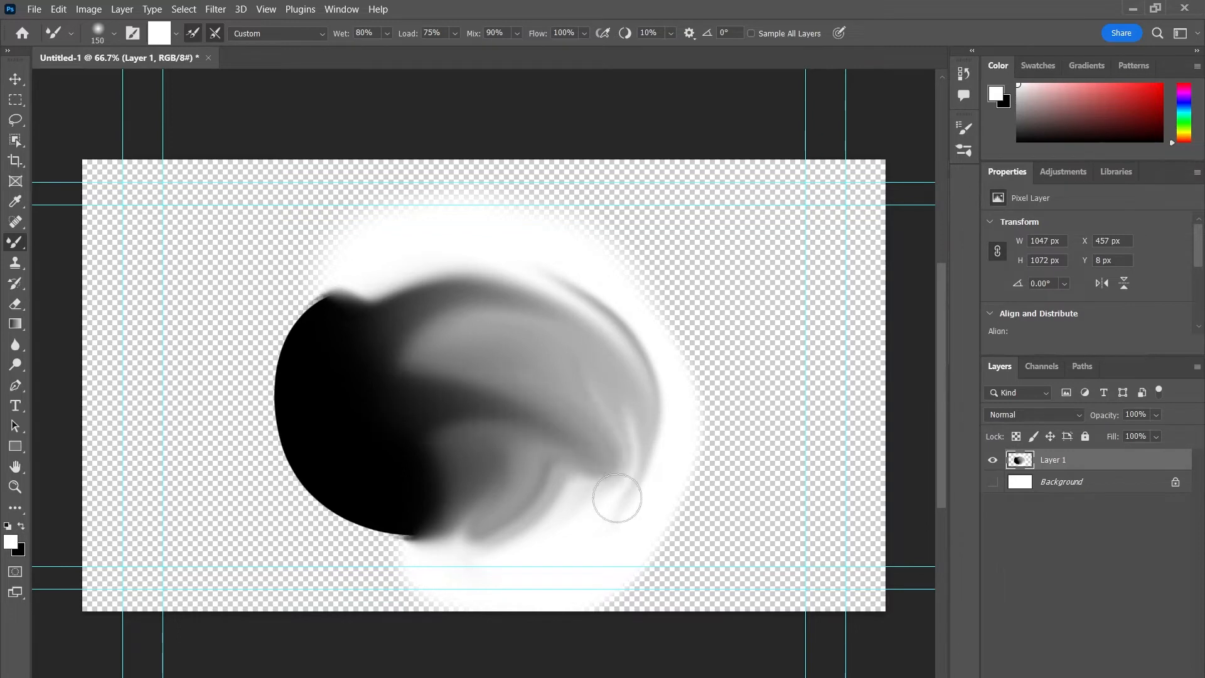
{"action": "left_click_drag", "start_coordinate": [619, 498], "coordinate": [408, 528]}
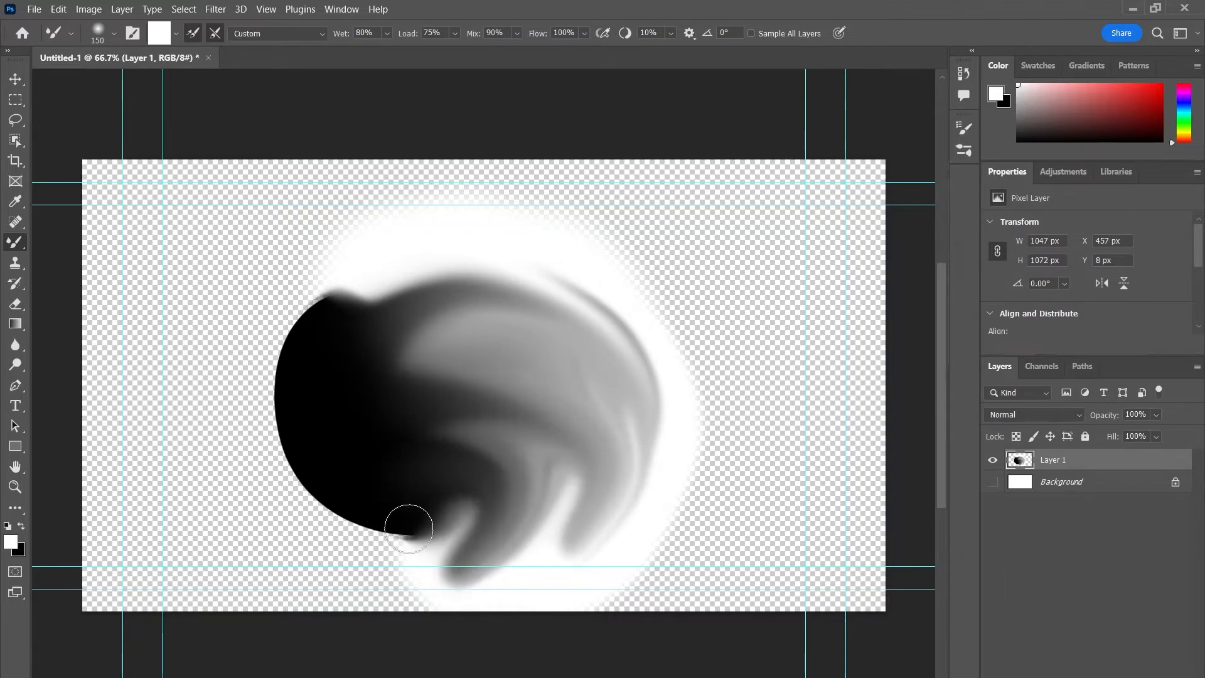
Refine grey shading along the bottom, top and left edges; rename the layer 'tones'.
{"action": "left_click_drag", "start_coordinate": [407, 529], "coordinate": [474, 505]}
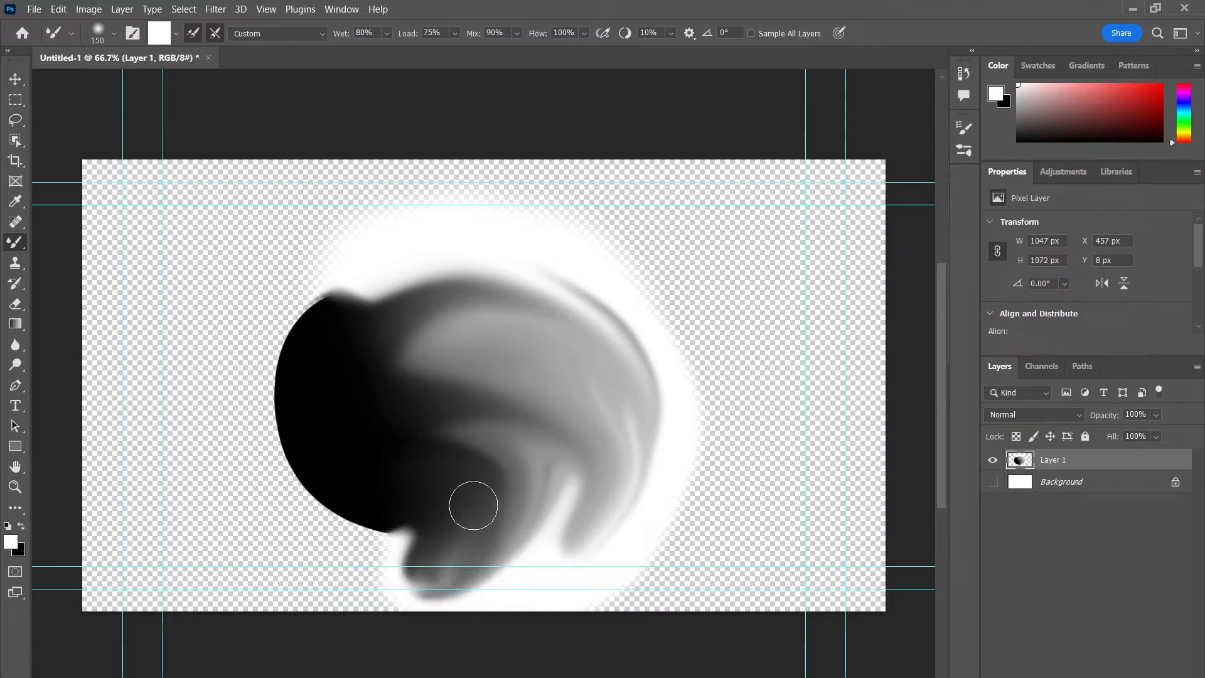
{"action": "left_click_drag", "start_coordinate": [474, 504], "coordinate": [520, 428]}
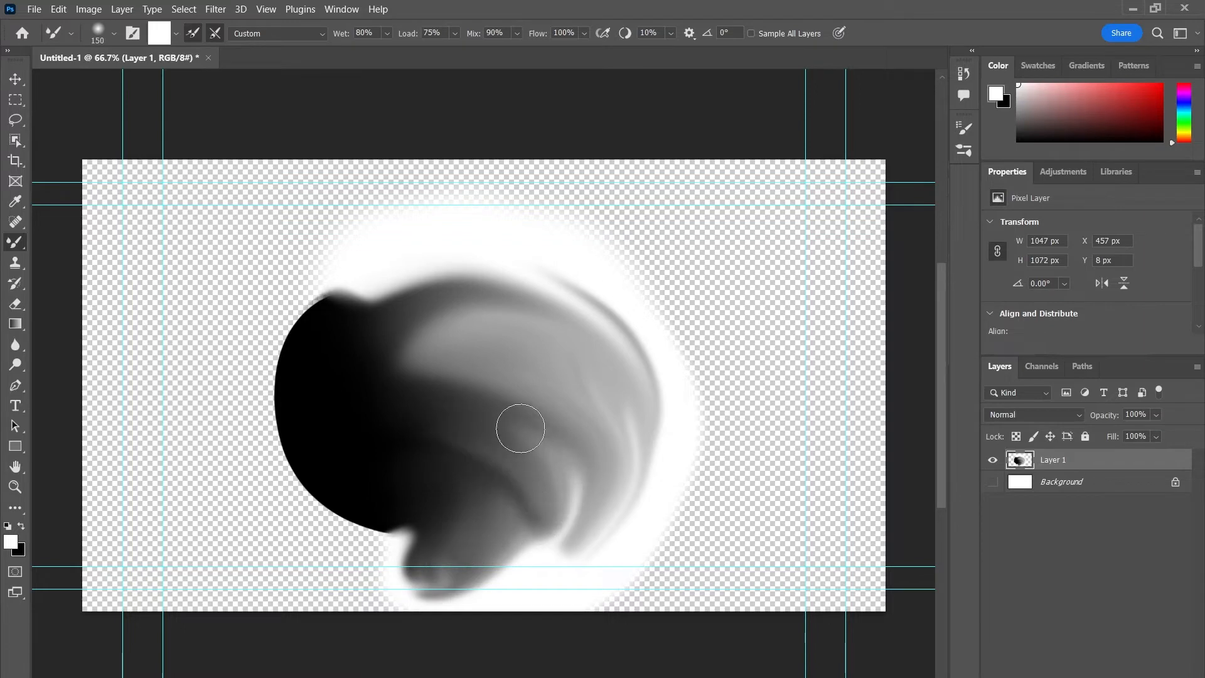
{"action": "left_click_drag", "start_coordinate": [520, 428], "coordinate": [571, 534]}
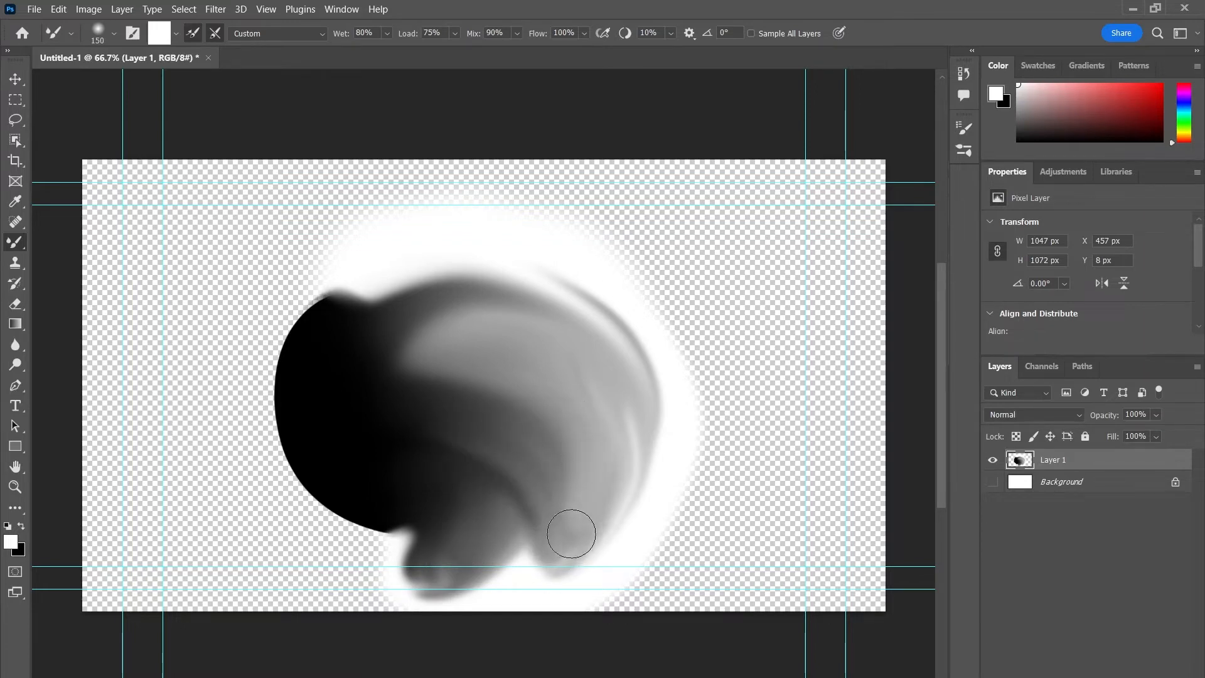
{"action": "left_click_drag", "start_coordinate": [572, 533], "coordinate": [548, 273]}
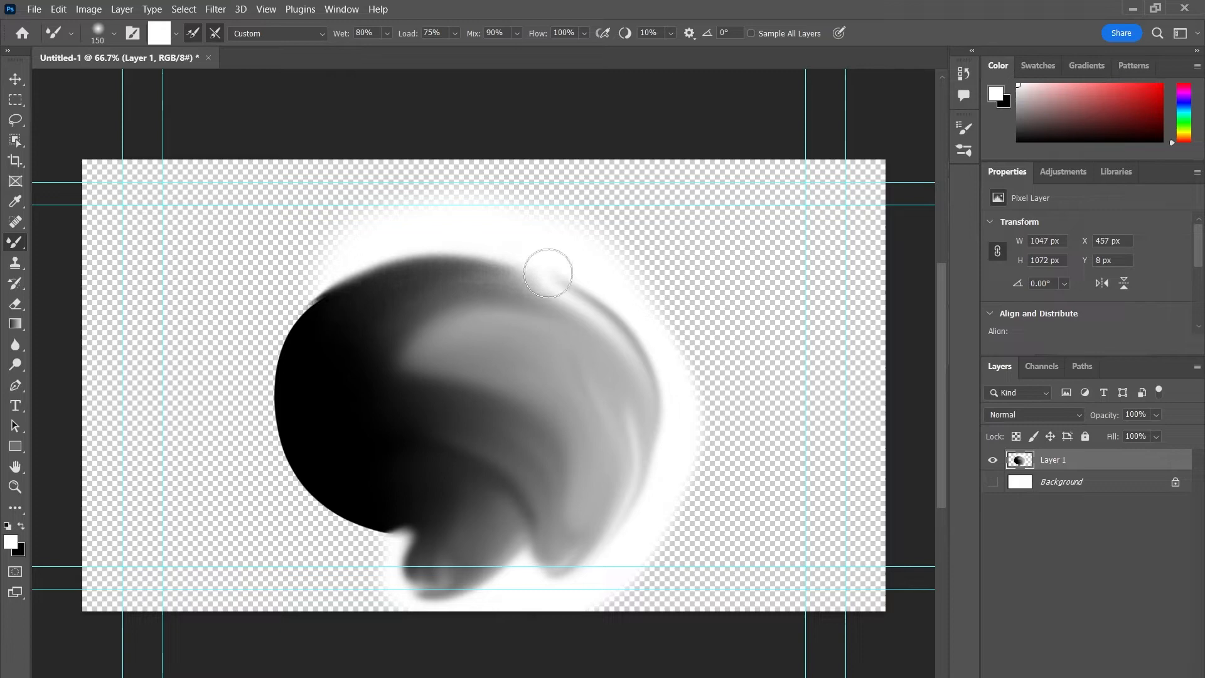
{"action": "left_click_drag", "start_coordinate": [547, 273], "coordinate": [441, 213]}
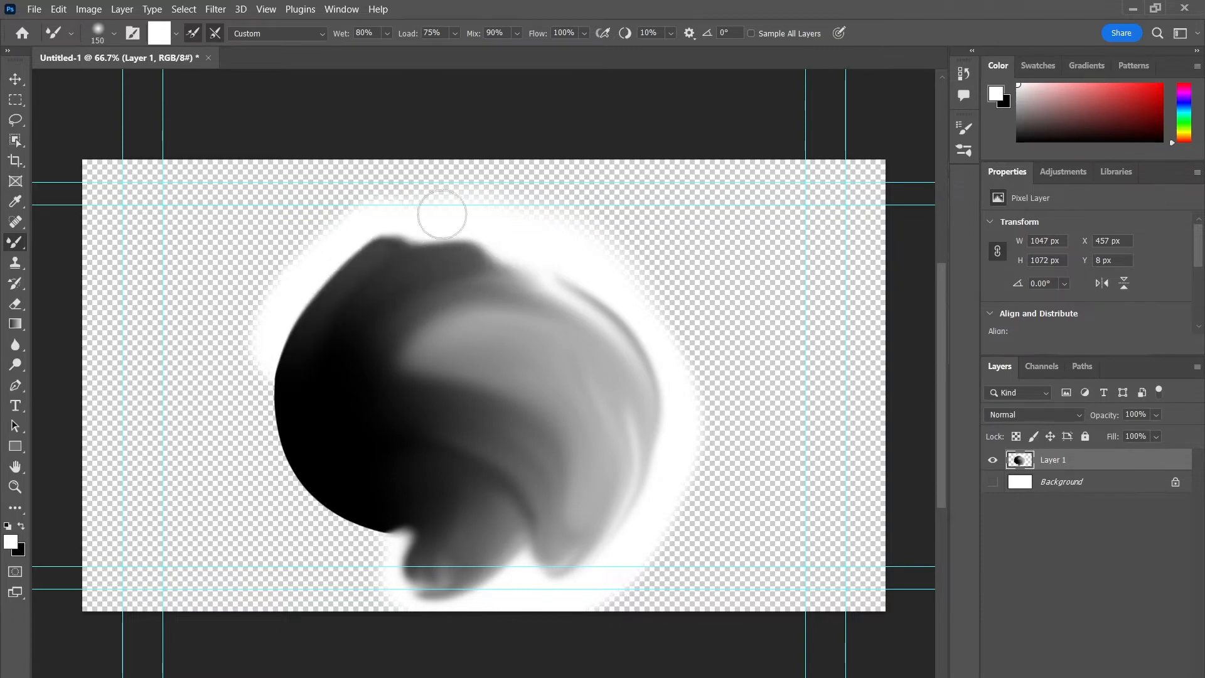
{"action": "left_click_drag", "start_coordinate": [442, 214], "coordinate": [316, 333]}
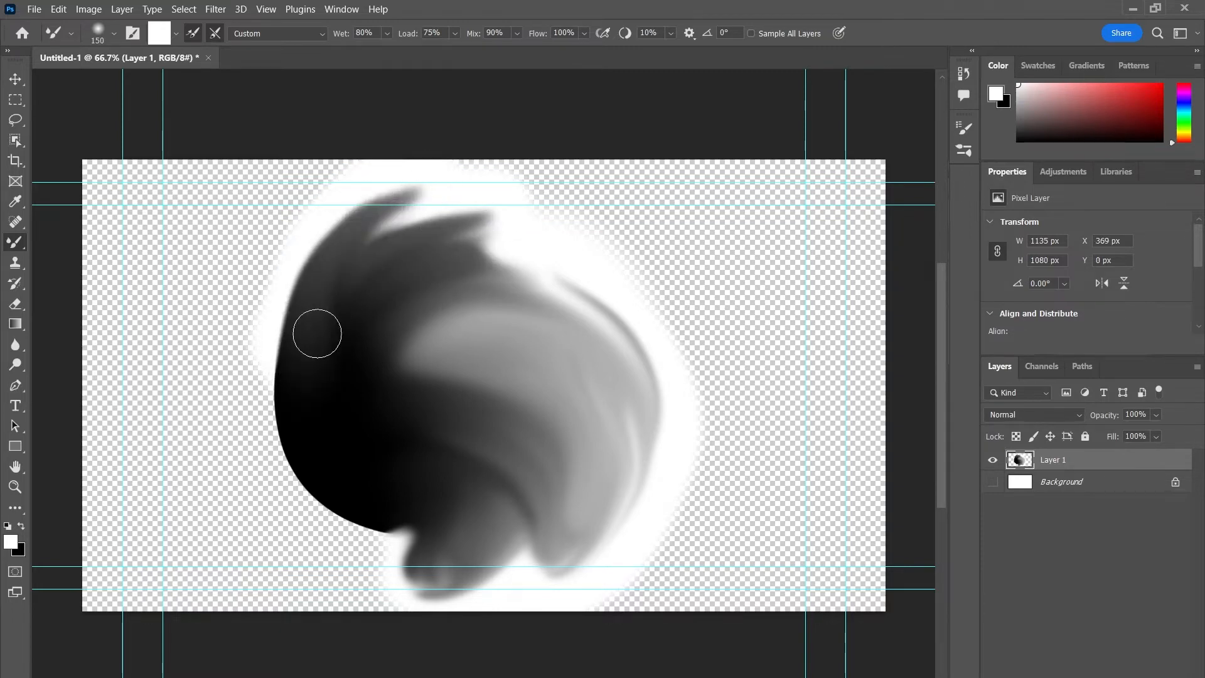
{"action": "left_click_drag", "start_coordinate": [316, 333], "coordinate": [668, 313]}
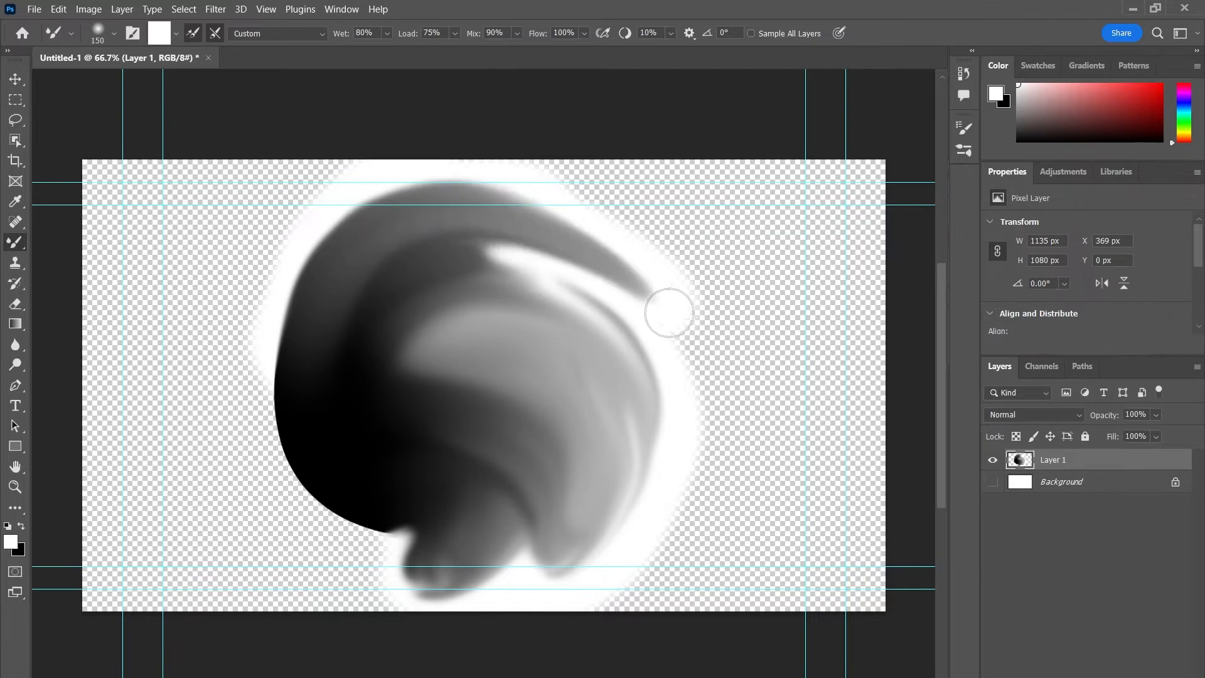
{"action": "left_click_drag", "start_coordinate": [668, 311], "coordinate": [284, 436]}
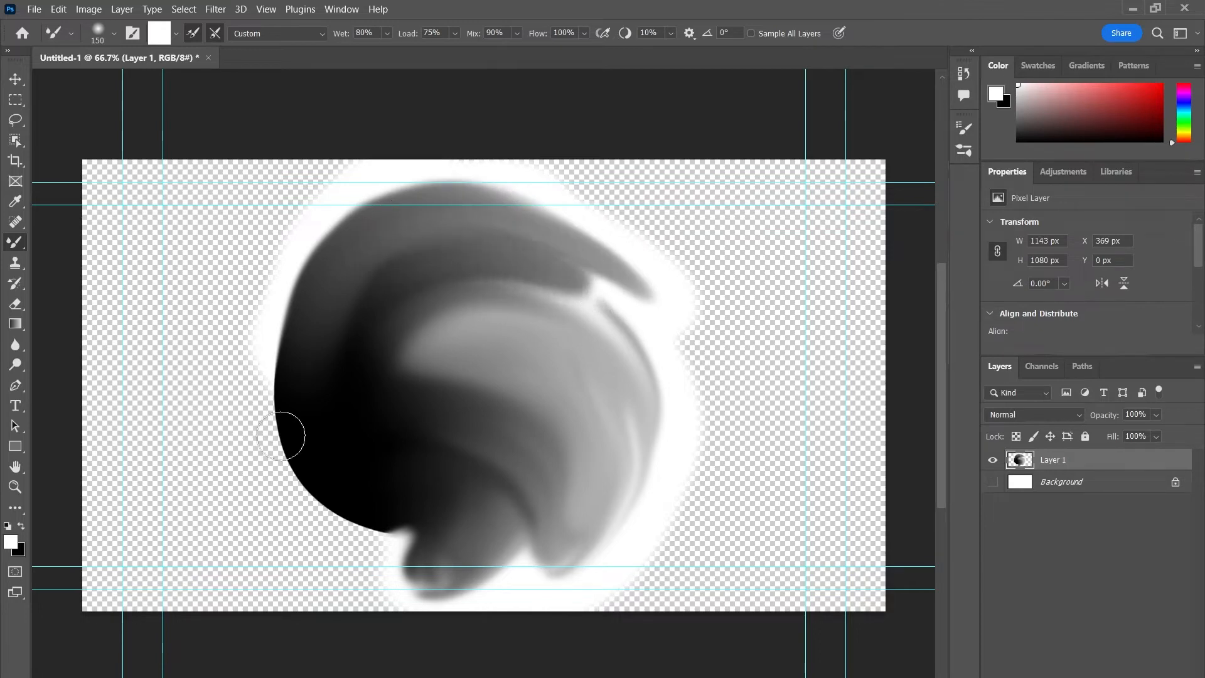
{"action": "mouse_move", "coordinate": [690, 318]}
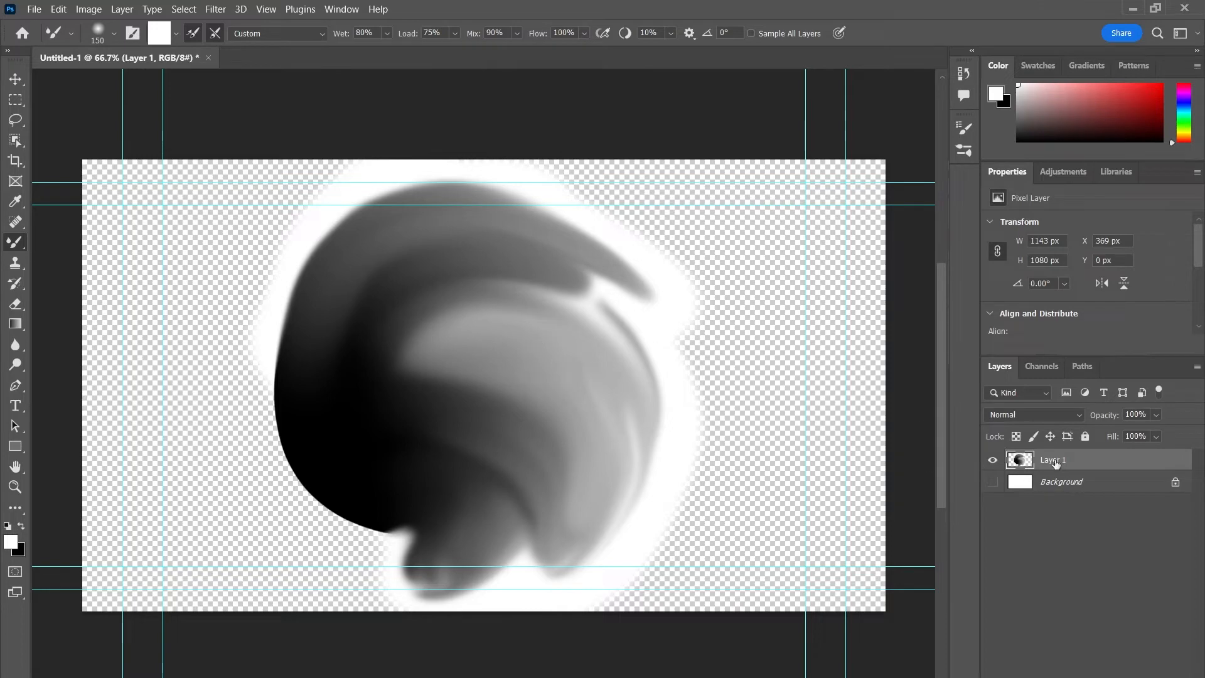
{"action": "left_click", "coordinate": [364, 33]}
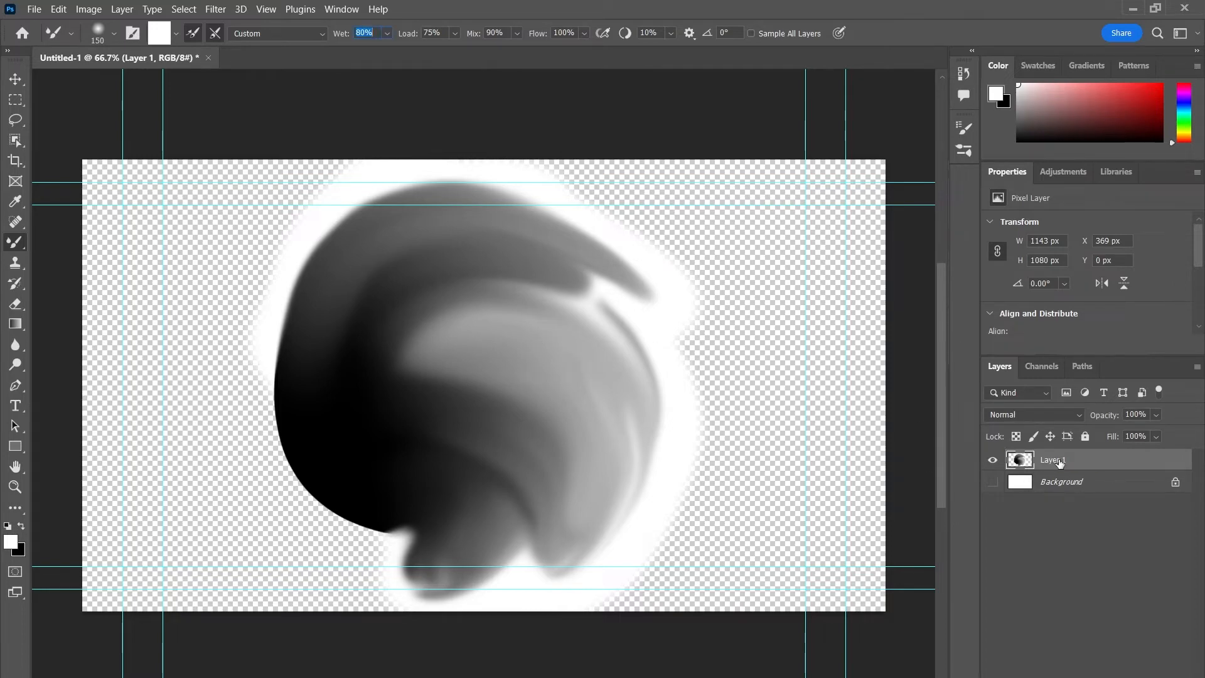
{"action": "double_click", "coordinate": [1051, 460]}
{"action": "type", "text": "tones"}
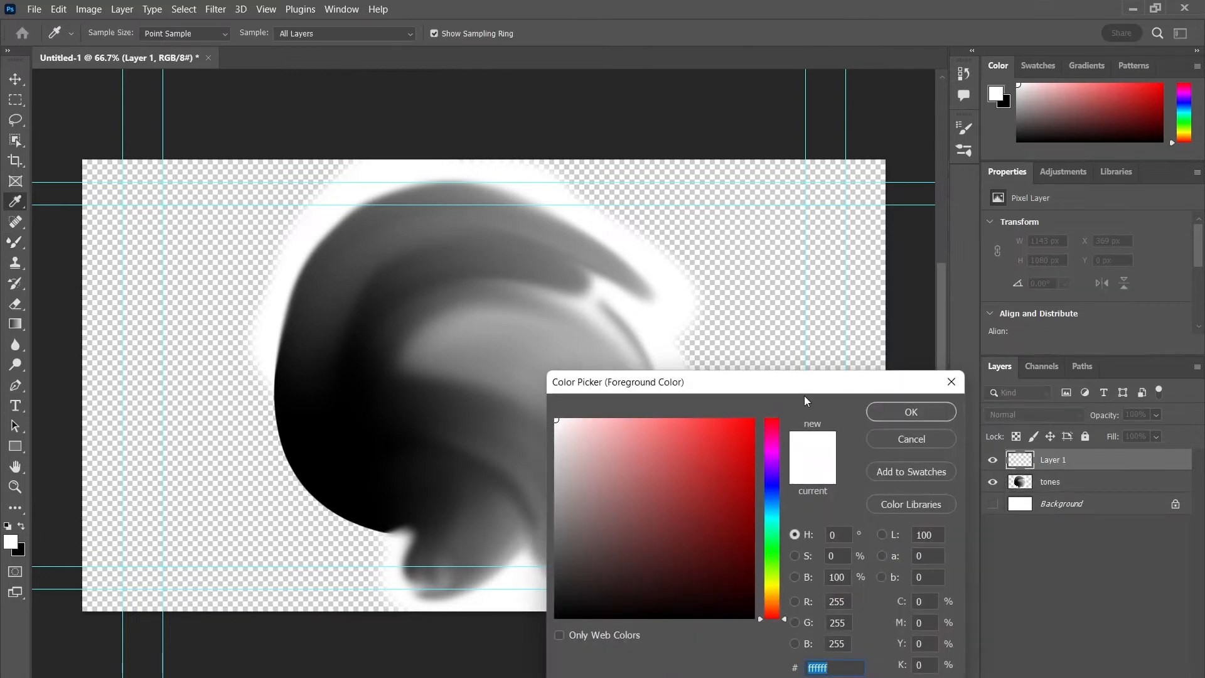
Pick red as the foreground painting colour.
{"action": "left_click", "coordinate": [910, 411]}
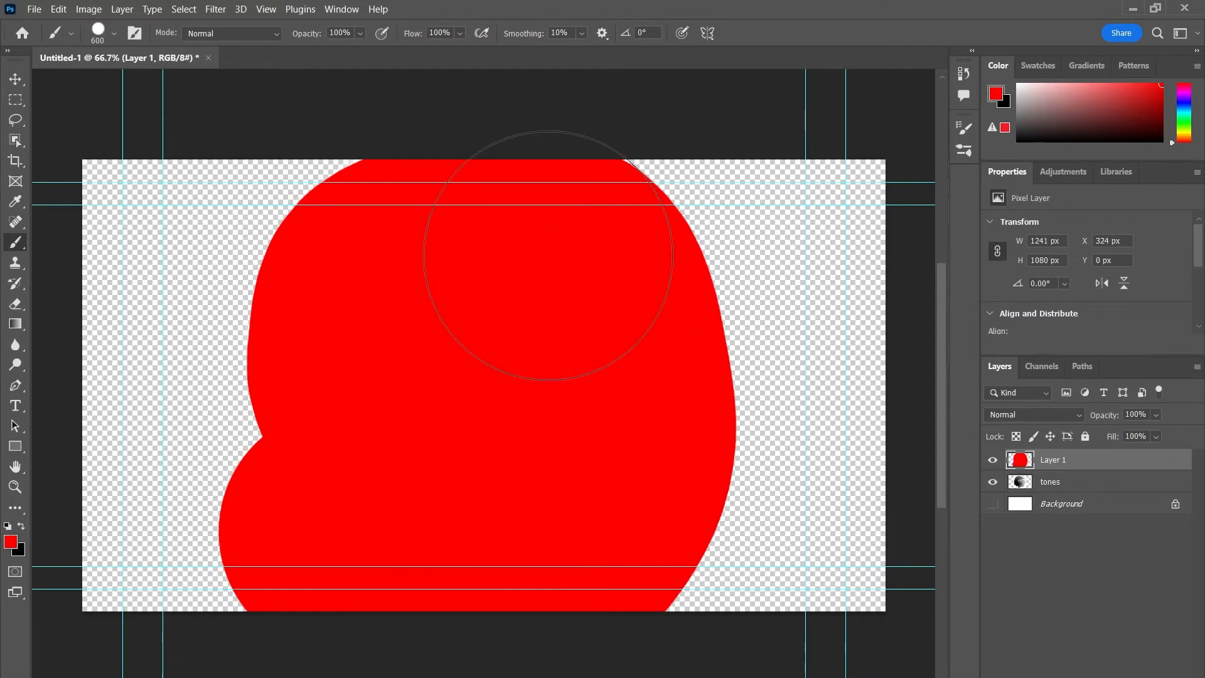
Preview blend modes and set the red layer to Soft Light.
{"action": "left_click", "coordinate": [1034, 414]}
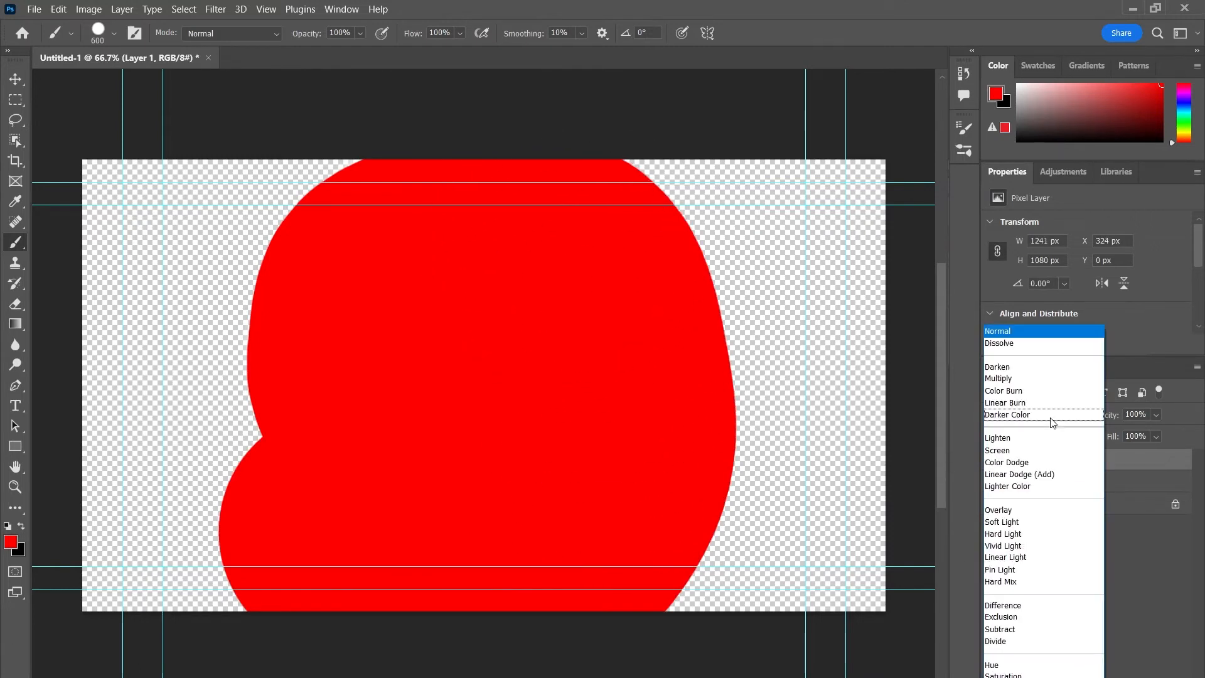
{"action": "left_click", "coordinate": [1020, 475]}
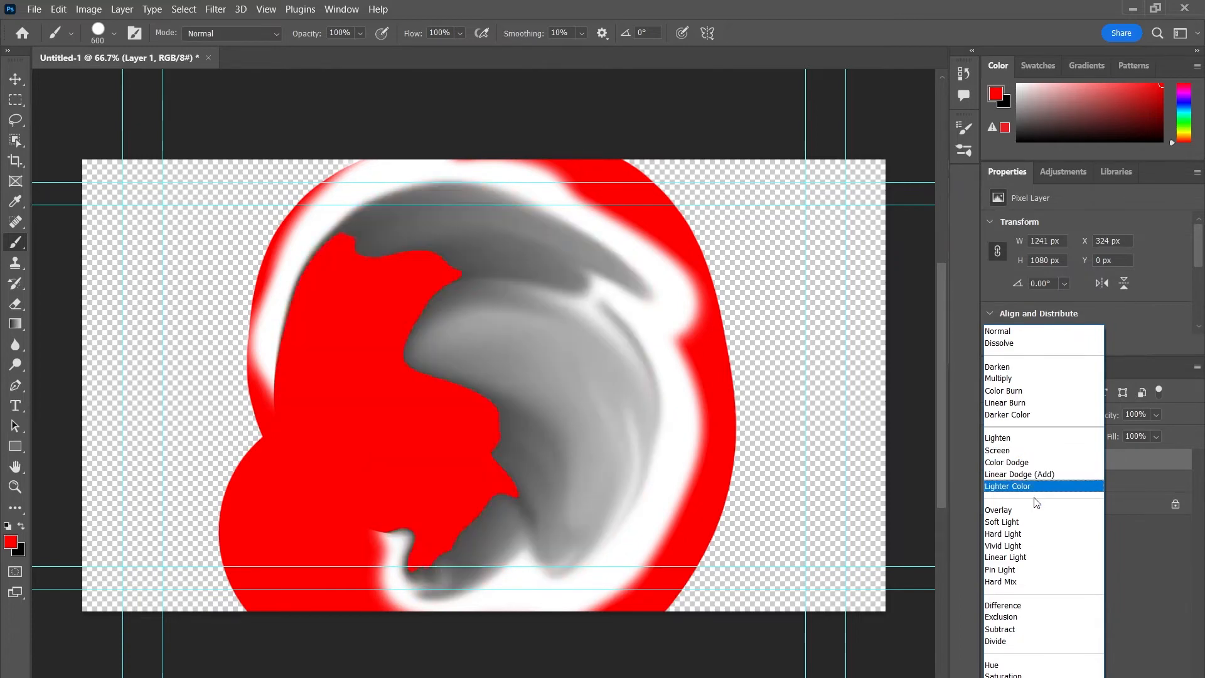
{"action": "left_click", "coordinate": [1001, 522]}
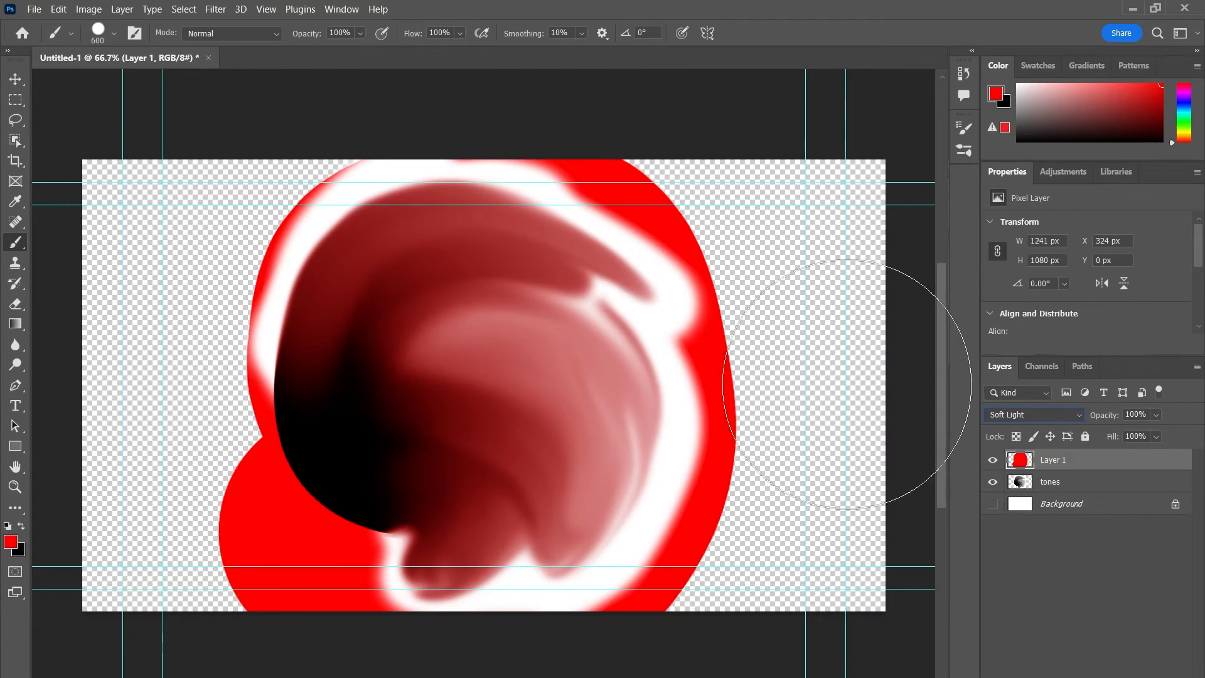
{"action": "left_click", "coordinate": [15, 99]}
{"action": "type", "text": "color"}
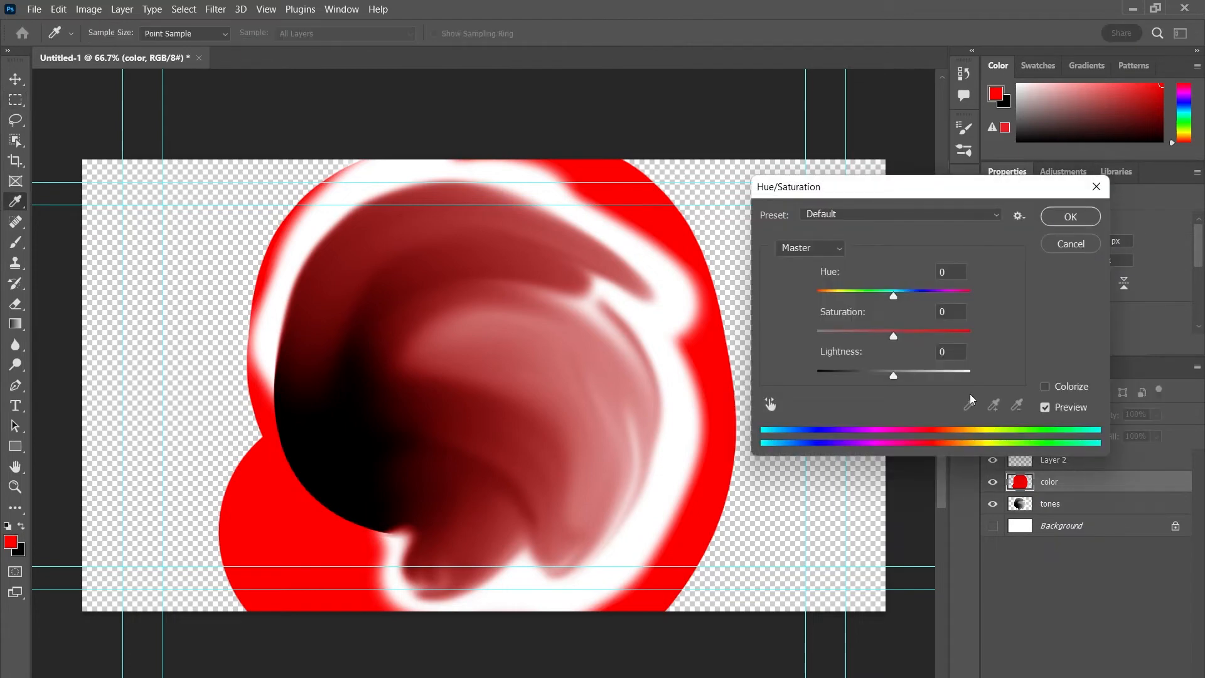
Shift the color layer's Hue slider toward orange, fine-tuning the value.
{"action": "left_click_drag", "start_coordinate": [893, 296], "coordinate": [914, 295]}
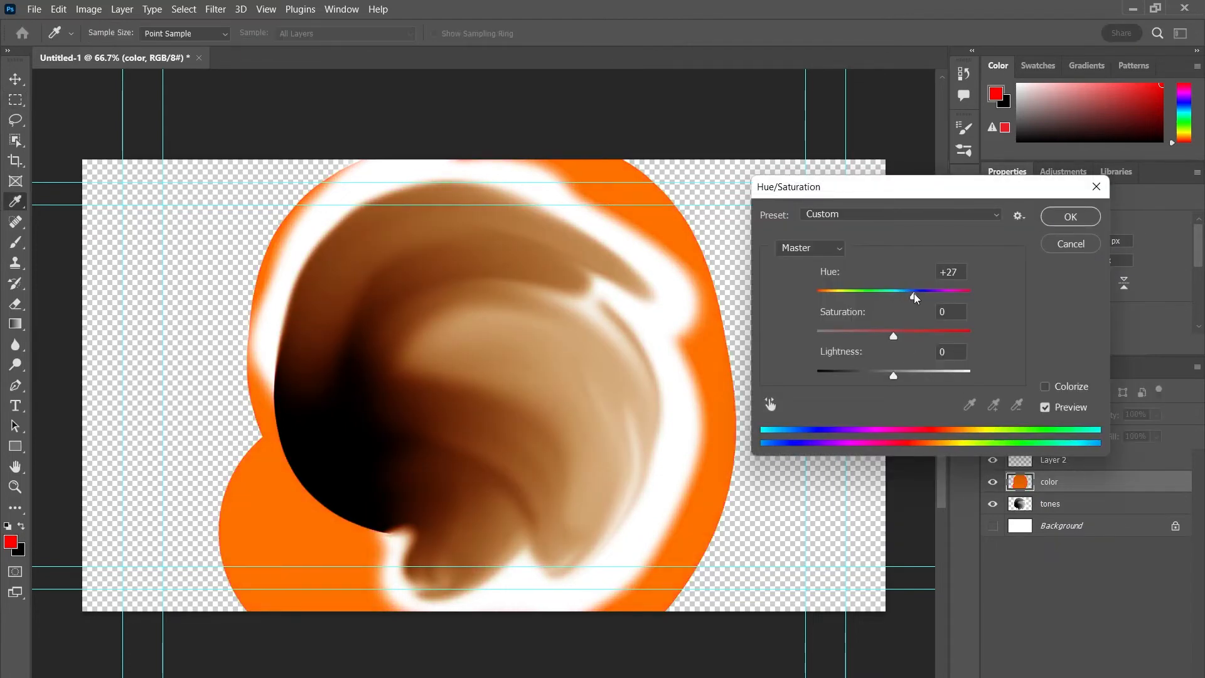
{"action": "left_click_drag", "start_coordinate": [914, 299], "coordinate": [894, 290]}
{"action": "type", "text": "stroke"}
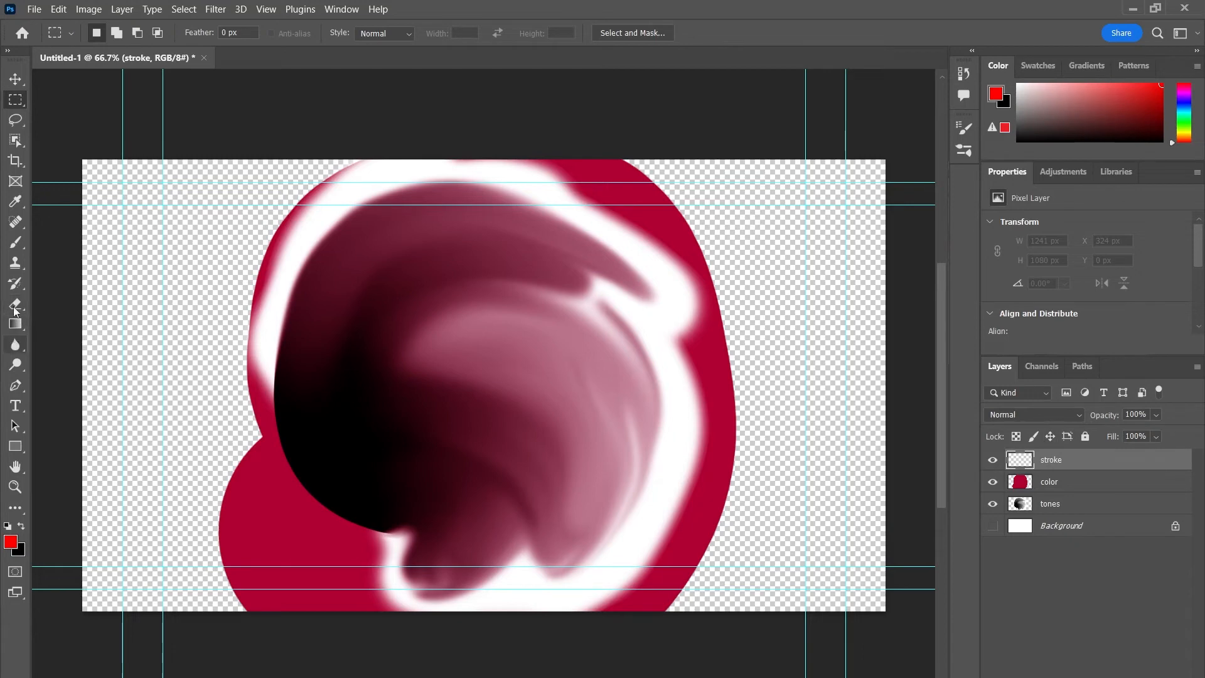
Paint a thick black outline around the shape in three strokes, then select 'tones'.
{"action": "left_click", "coordinate": [15, 304]}
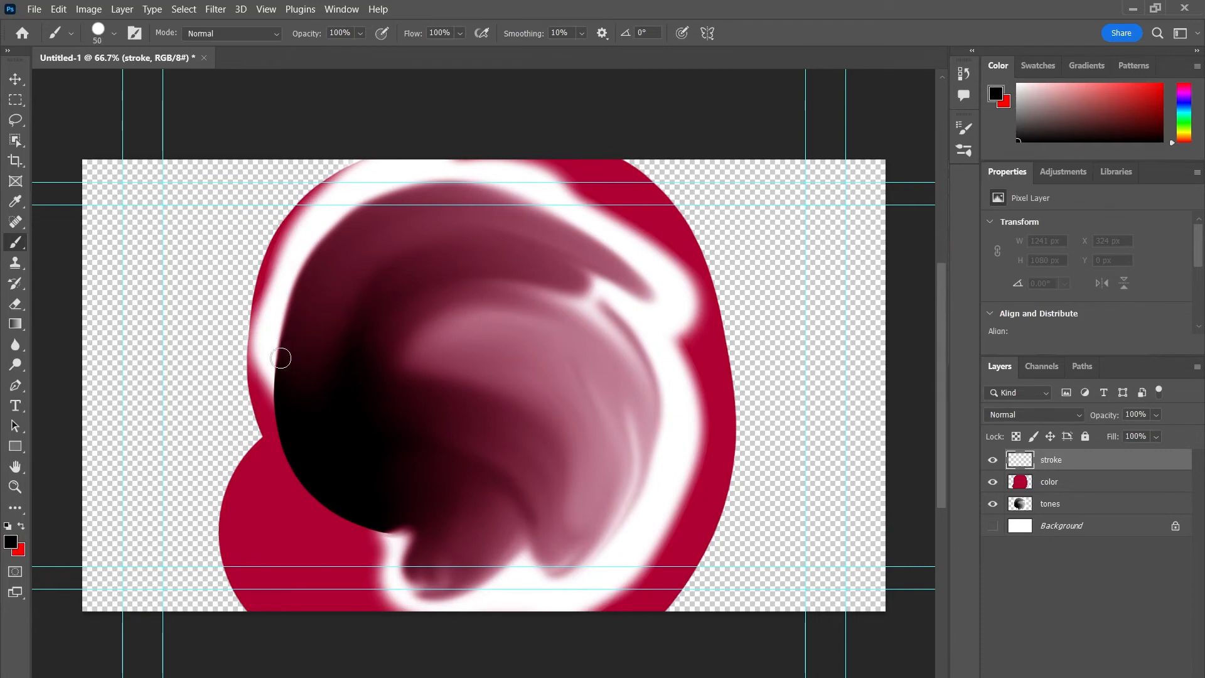
{"action": "left_click_drag", "start_coordinate": [280, 357], "coordinate": [536, 198]}
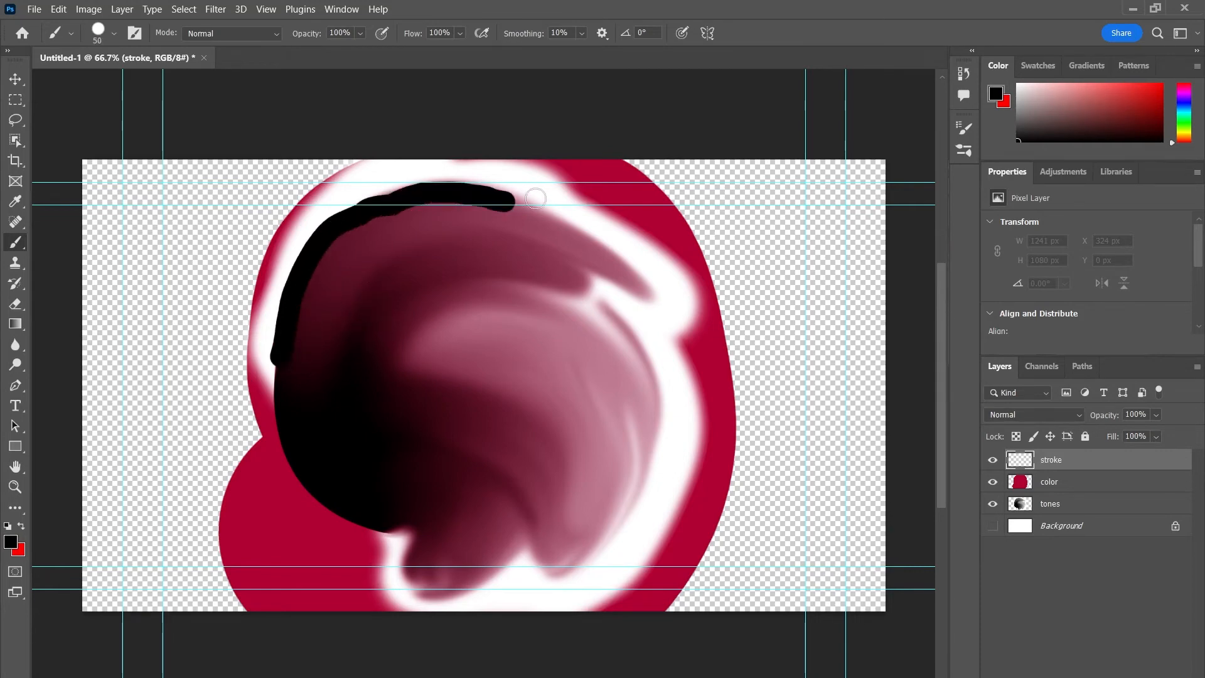
{"action": "left_click_drag", "start_coordinate": [511, 198], "coordinate": [520, 559]}
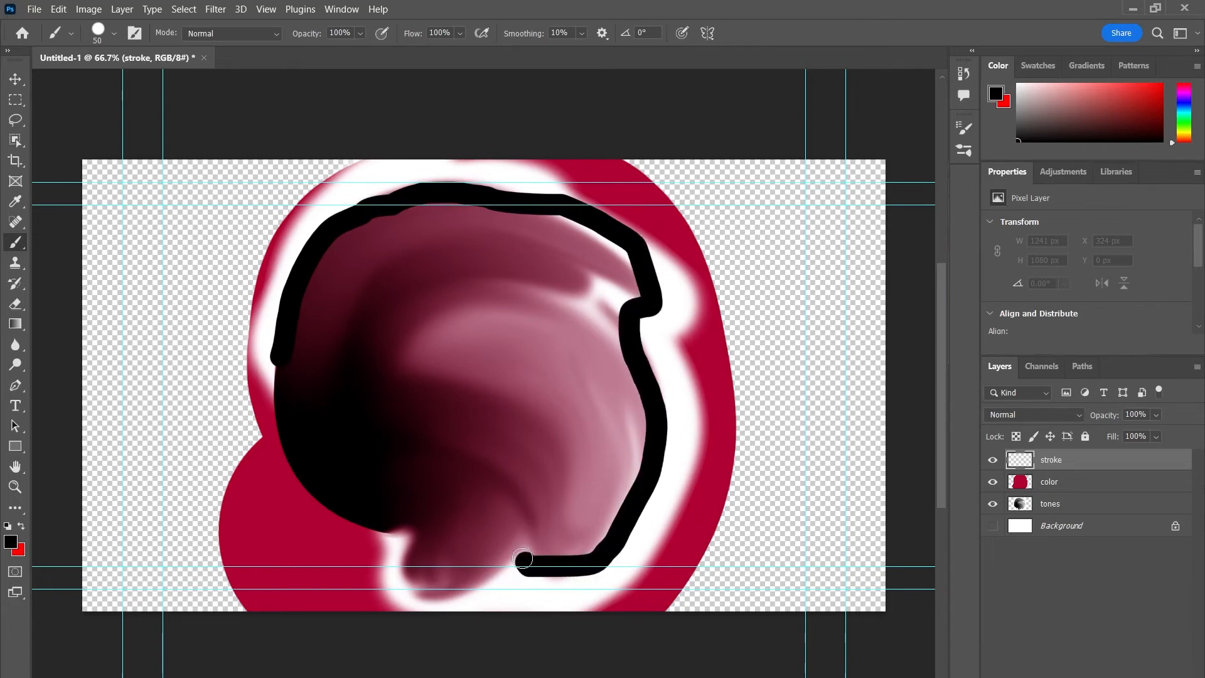
{"action": "left_click_drag", "start_coordinate": [523, 559], "coordinate": [388, 226]}
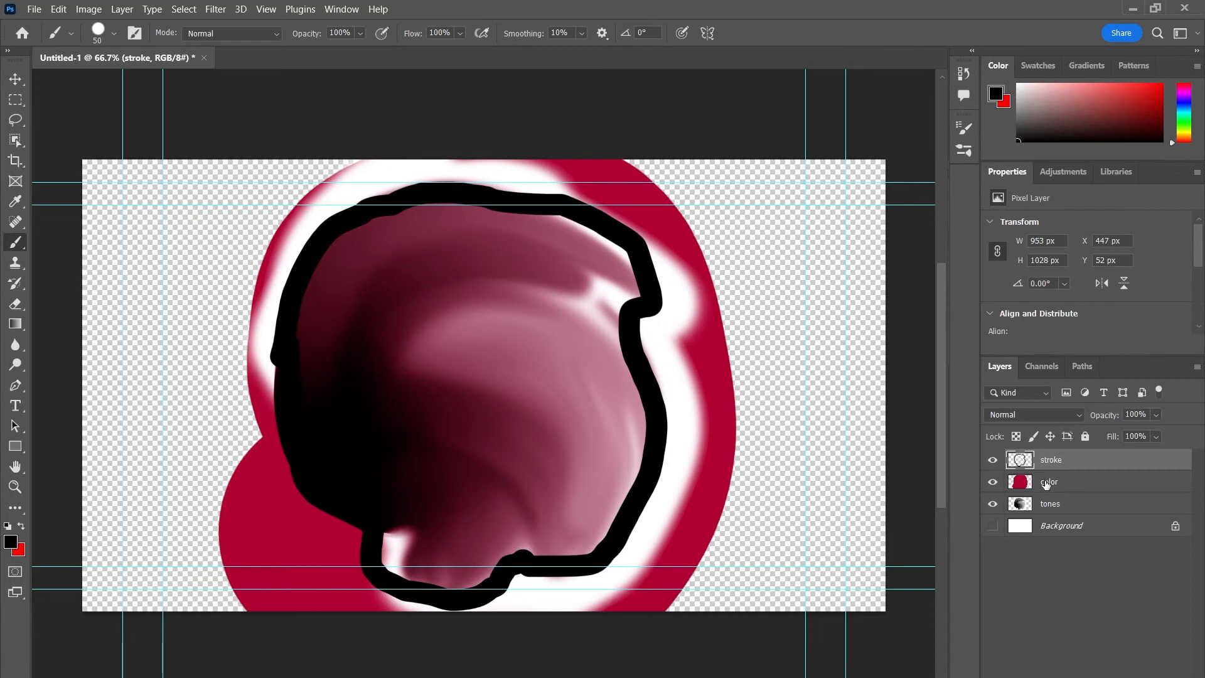
{"action": "left_click", "coordinate": [1050, 503]}
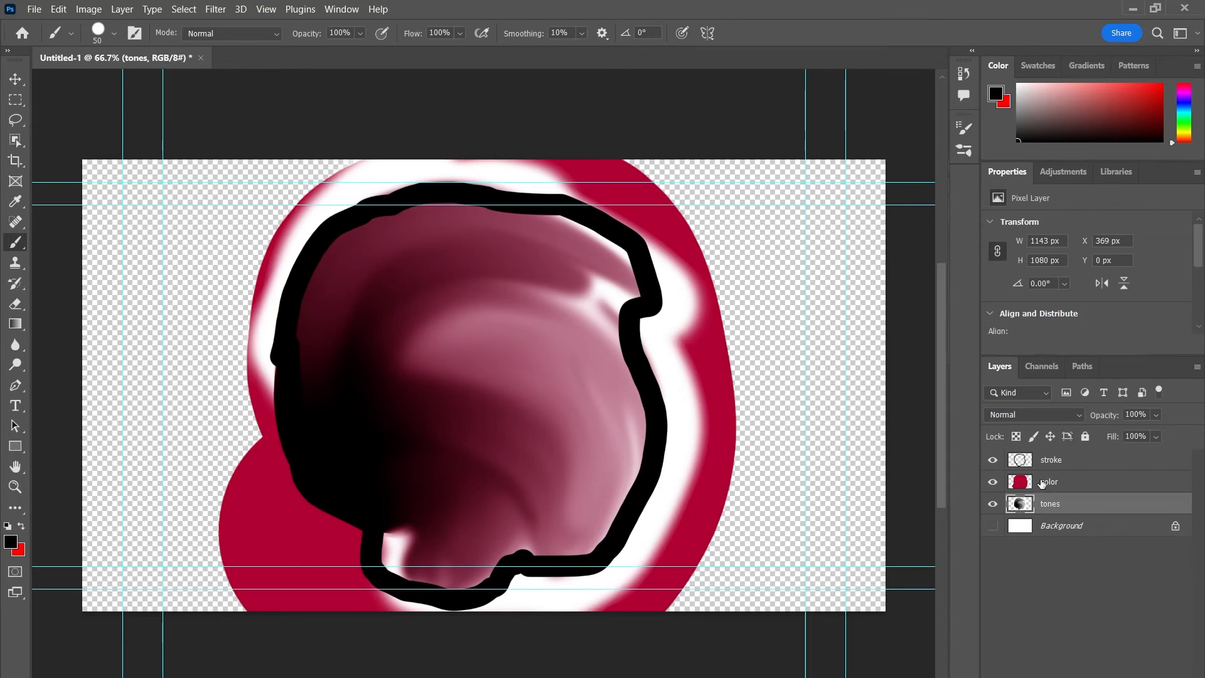
Look through the Image menu, then bring up the File menu.
{"action": "left_click", "coordinate": [89, 10]}
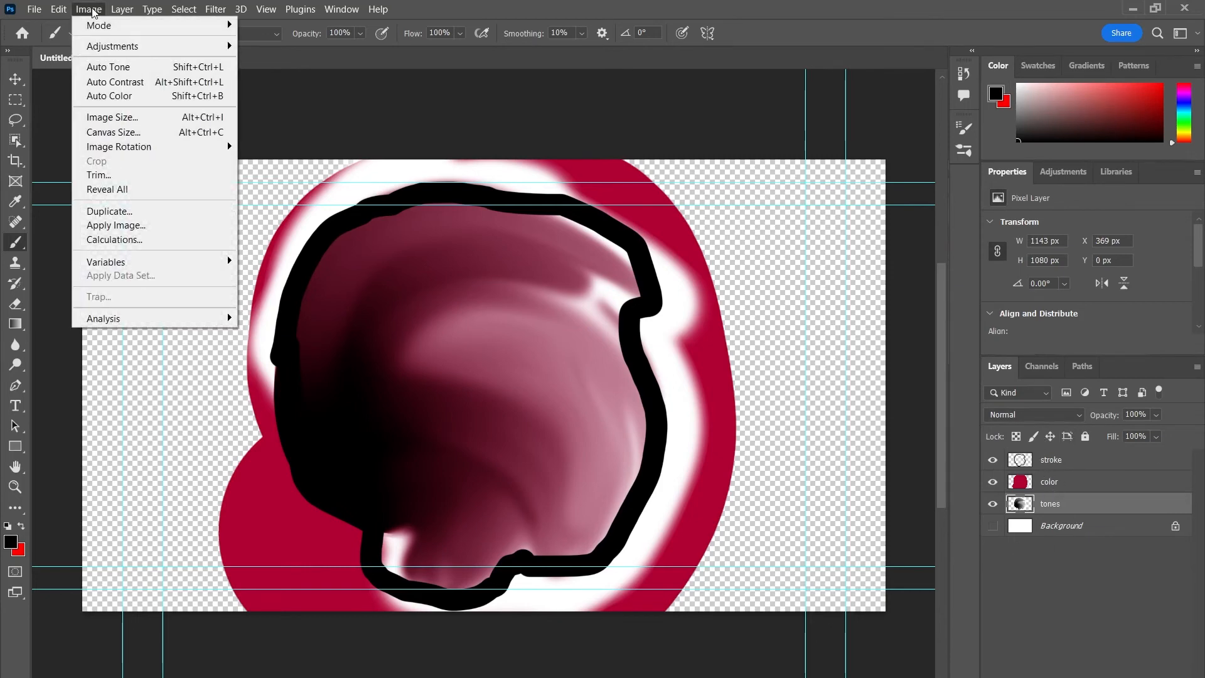
{"action": "mouse_move", "coordinate": [98, 25]}
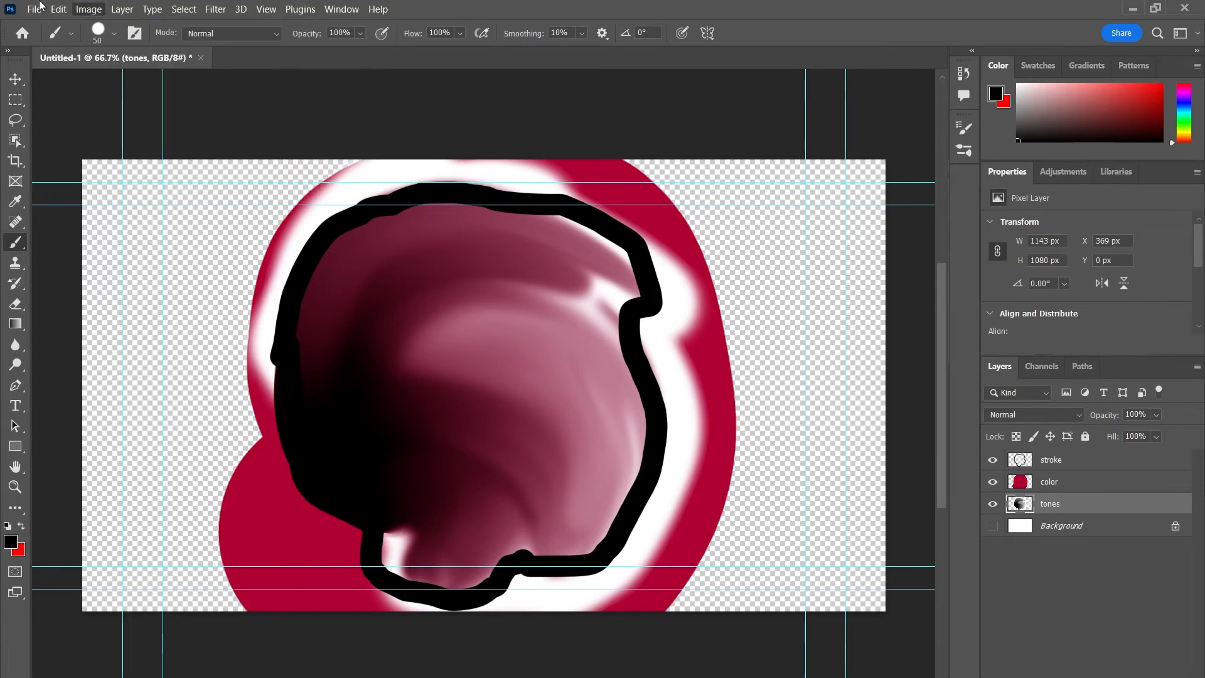
{"action": "left_click", "coordinate": [35, 9]}
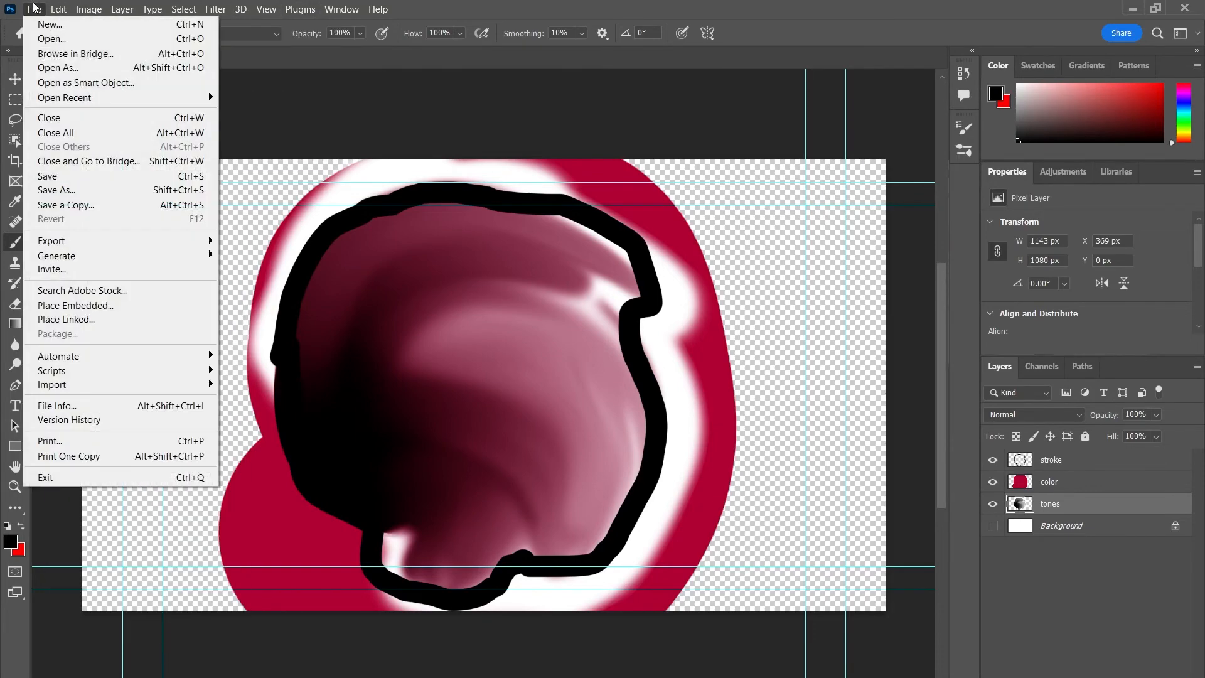
Save the artwork locally to the Desktop as 'Test PSD 3' with maximum compatibility.
{"action": "left_click", "coordinate": [55, 189]}
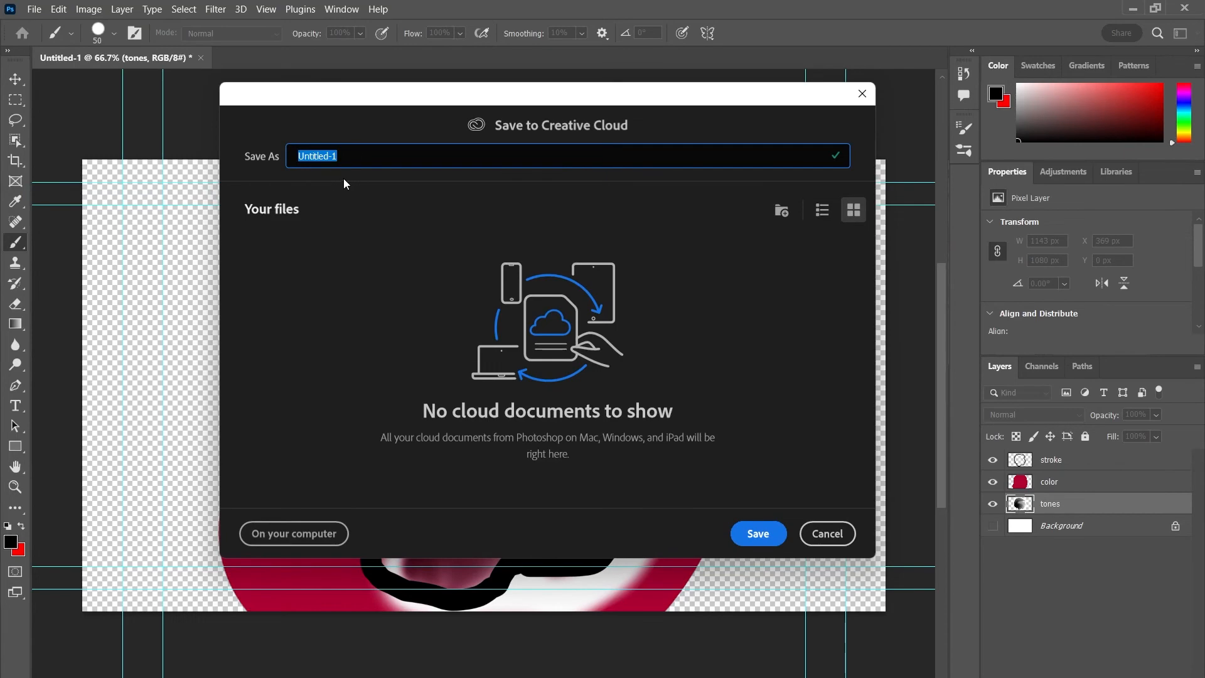
{"action": "left_click", "coordinate": [294, 533]}
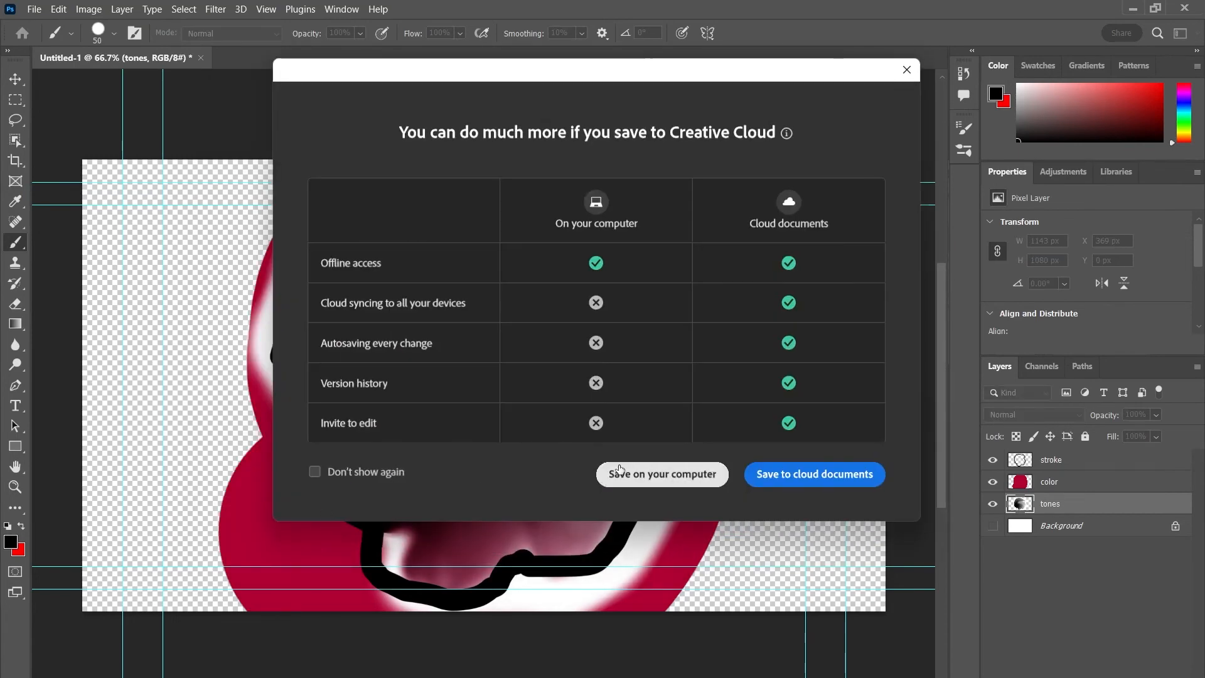
{"action": "left_click", "coordinate": [661, 475]}
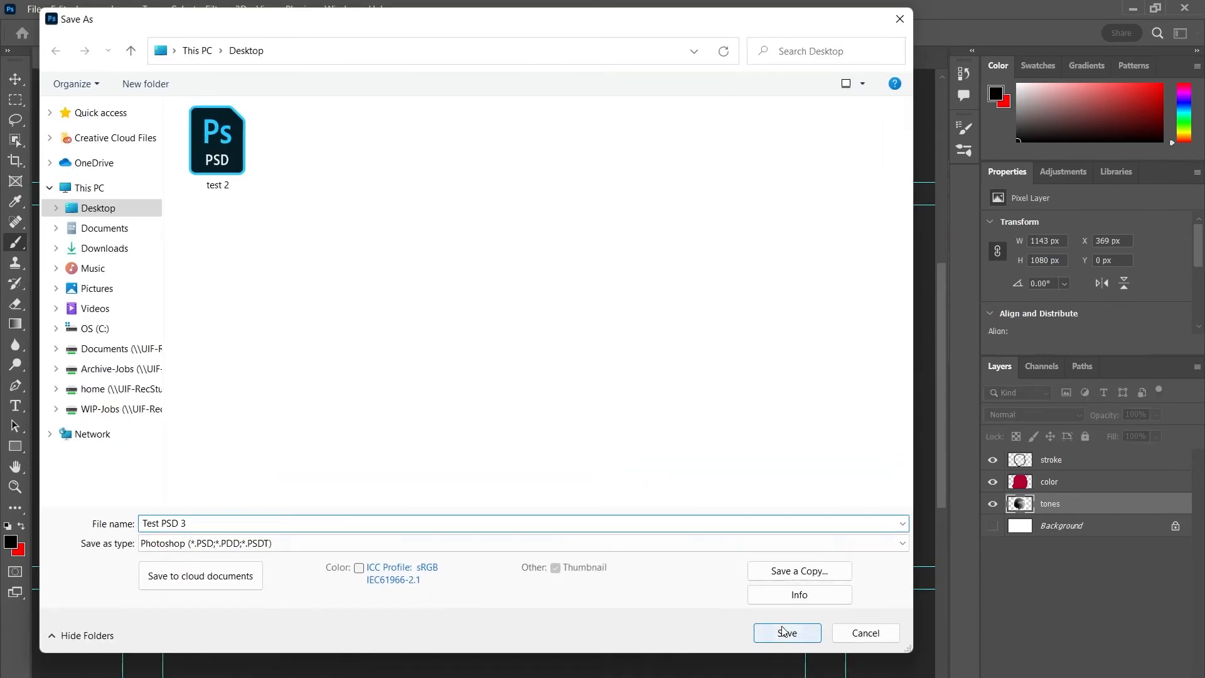
{"action": "left_click", "coordinate": [785, 633]}
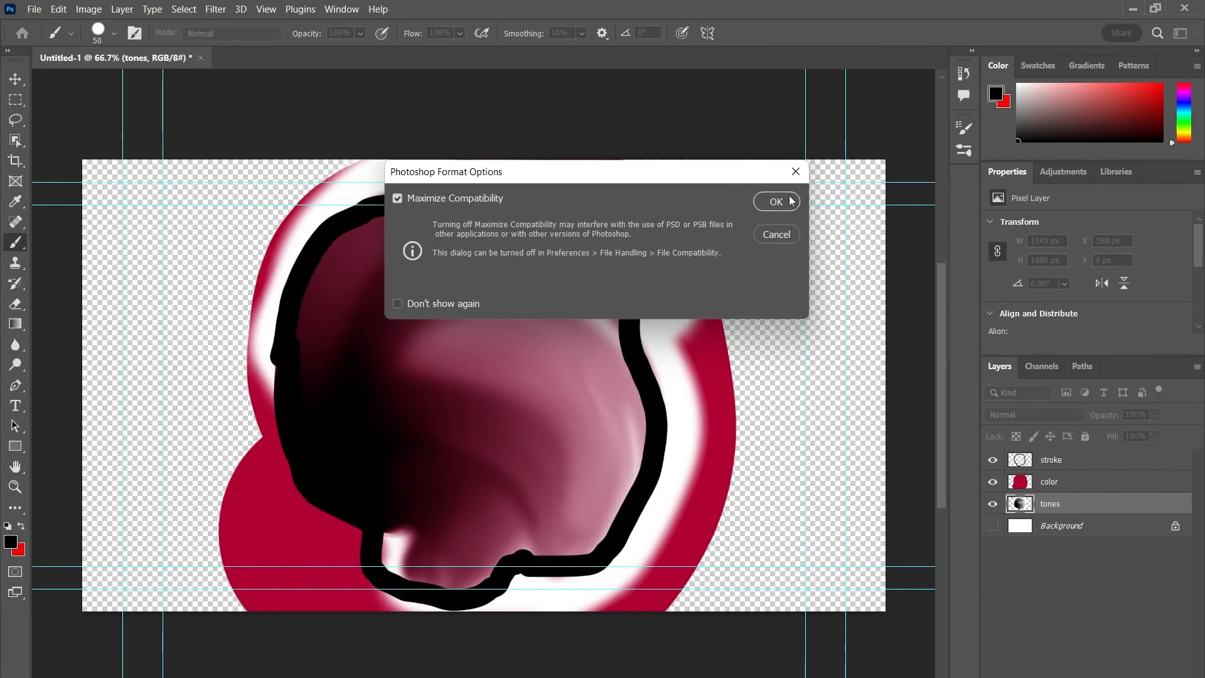
{"action": "left_click", "coordinate": [775, 201]}
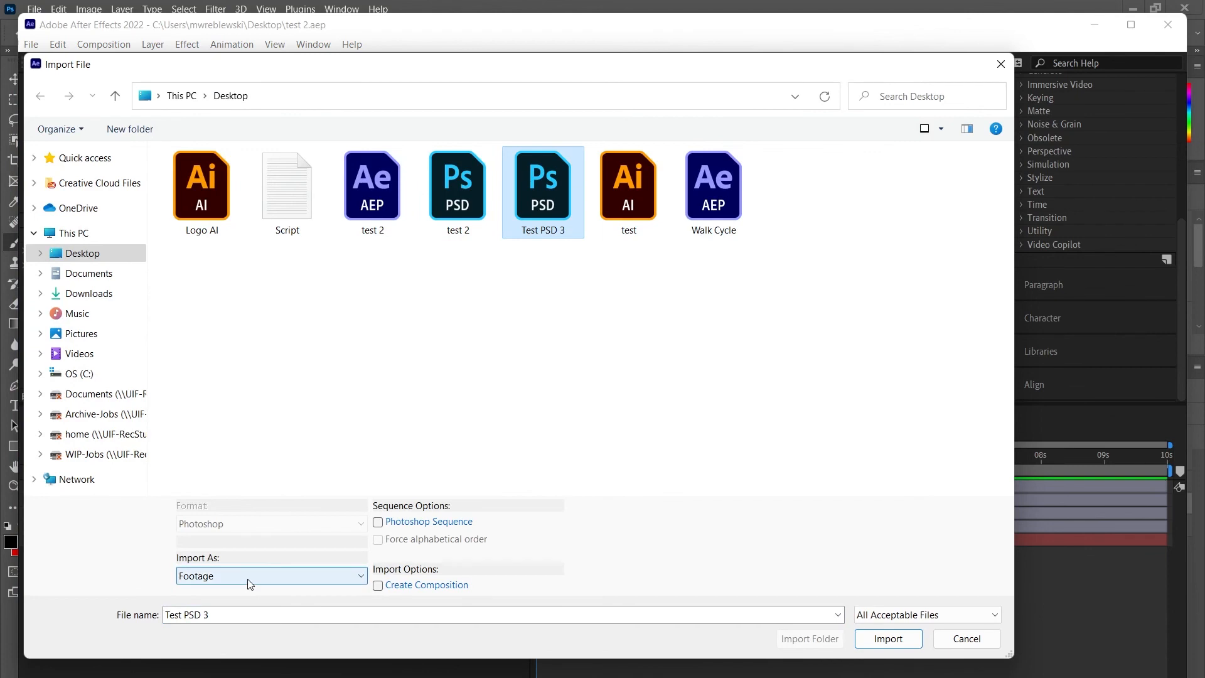
Import 'Test PSD 3' as Composition - Retain Layer Sizes with editable layer styles.
{"action": "left_click", "coordinate": [271, 576]}
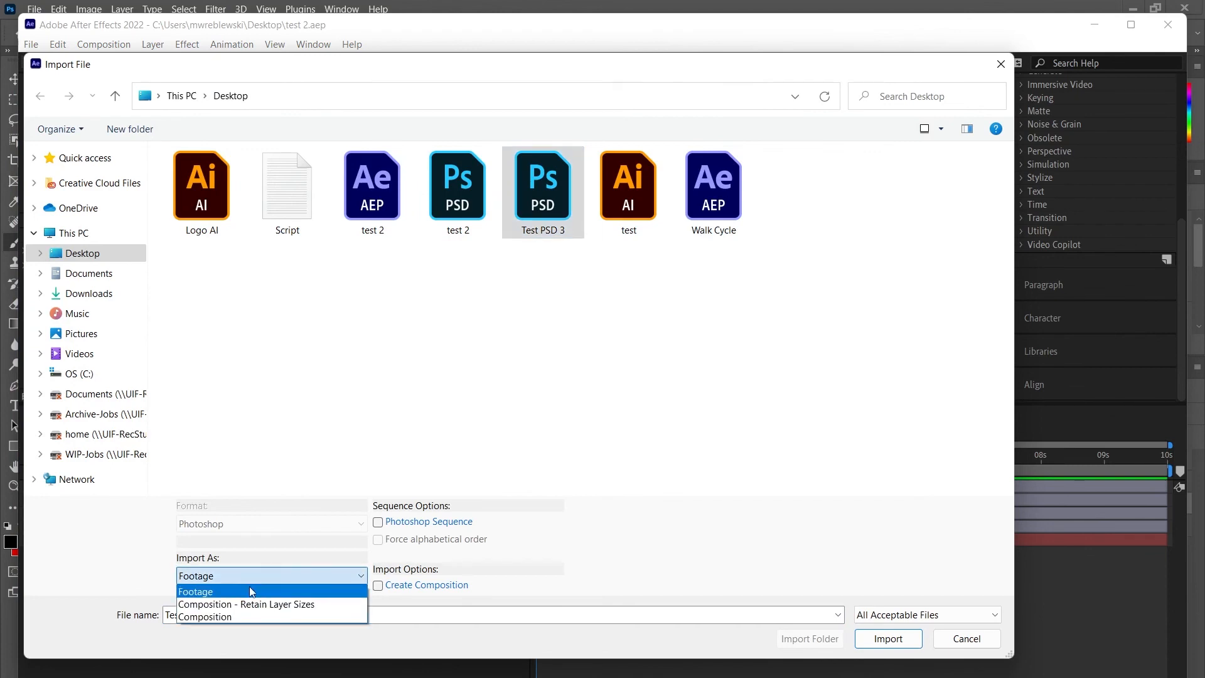
{"action": "left_click", "coordinate": [246, 604]}
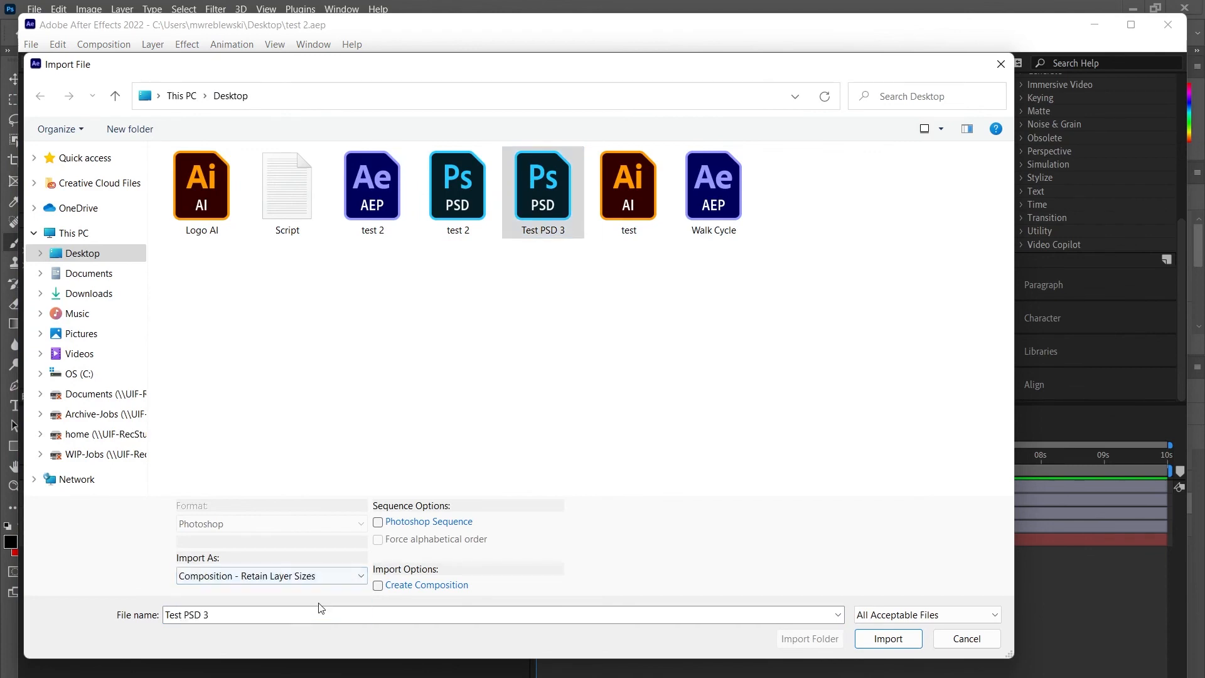
{"action": "left_click", "coordinate": [887, 638]}
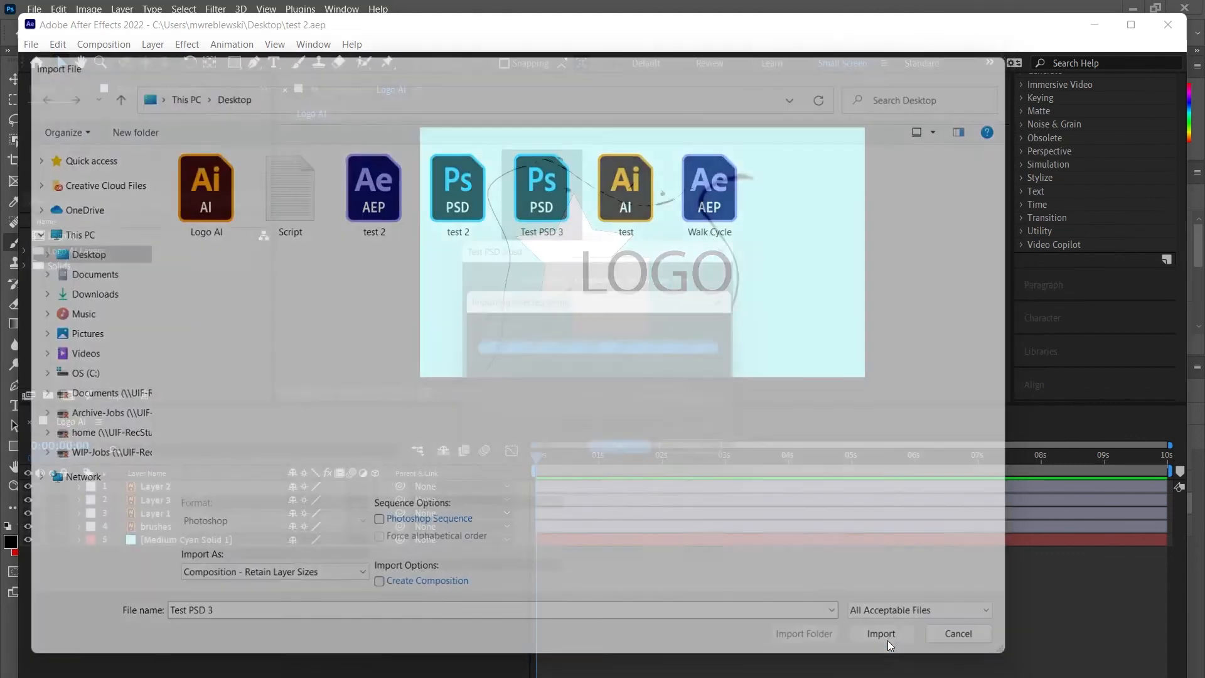
{"action": "left_click", "coordinate": [880, 633]}
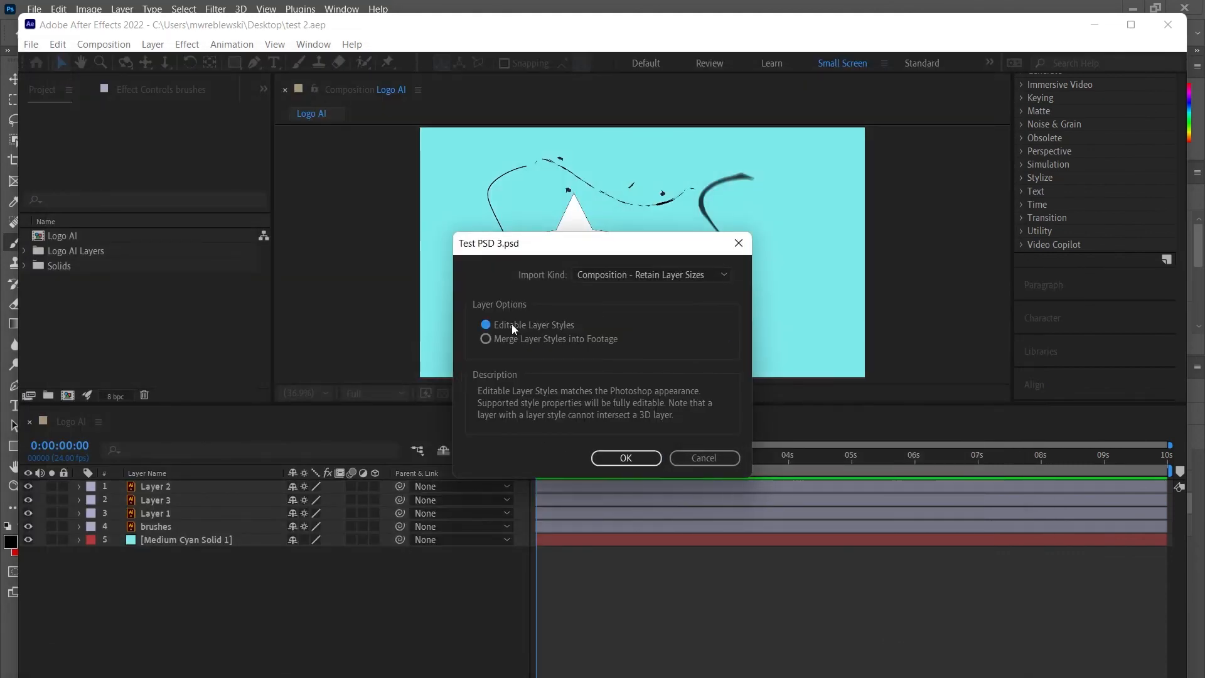
Confirm the import options to create the composition and select its Background layer.
{"action": "left_click", "coordinate": [625, 457]}
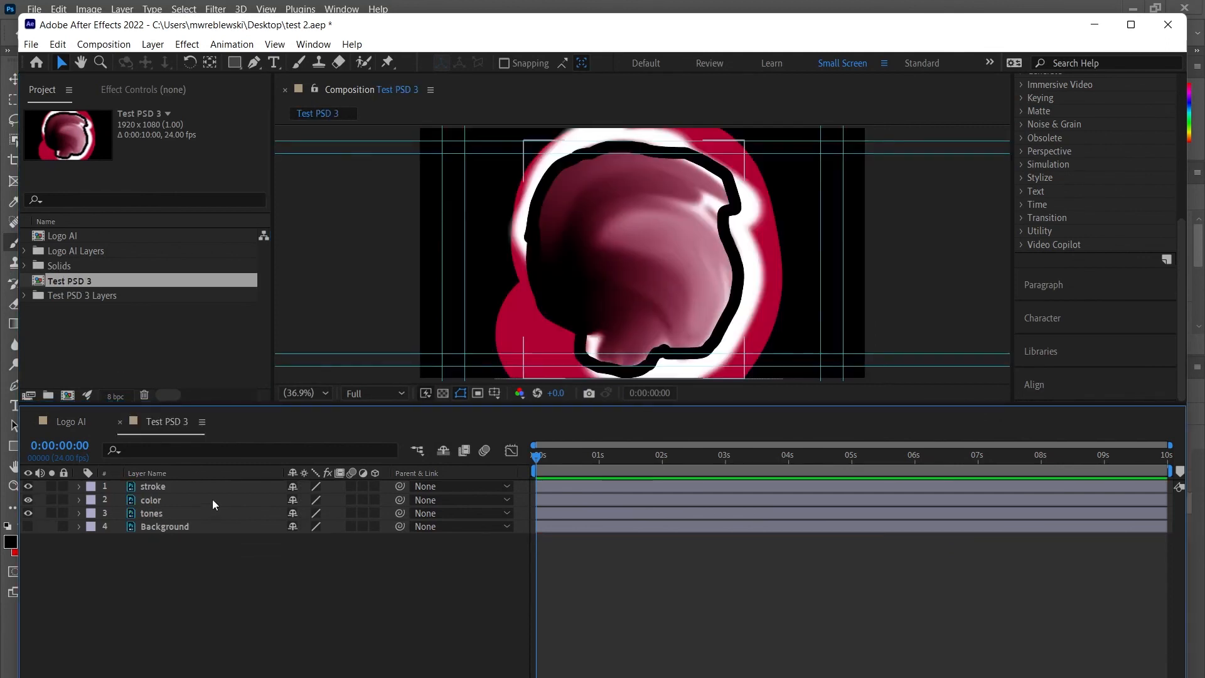
{"action": "left_click", "coordinate": [150, 500]}
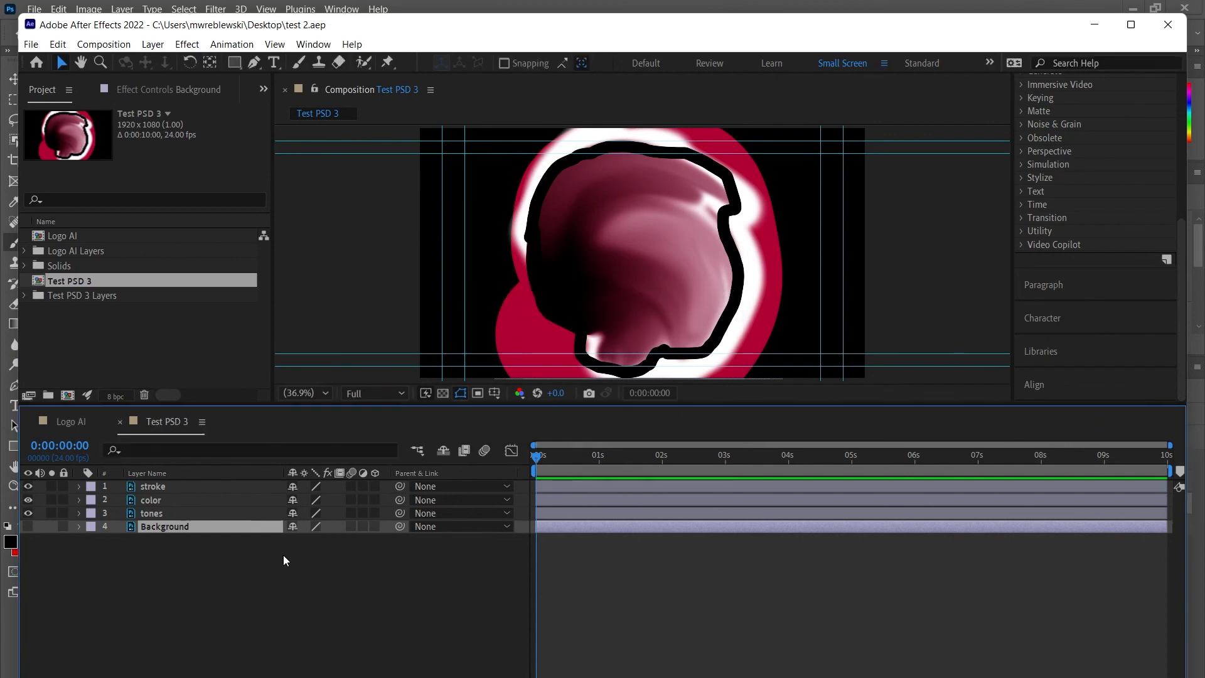
{"action": "mouse_move", "coordinate": [387, 566]}
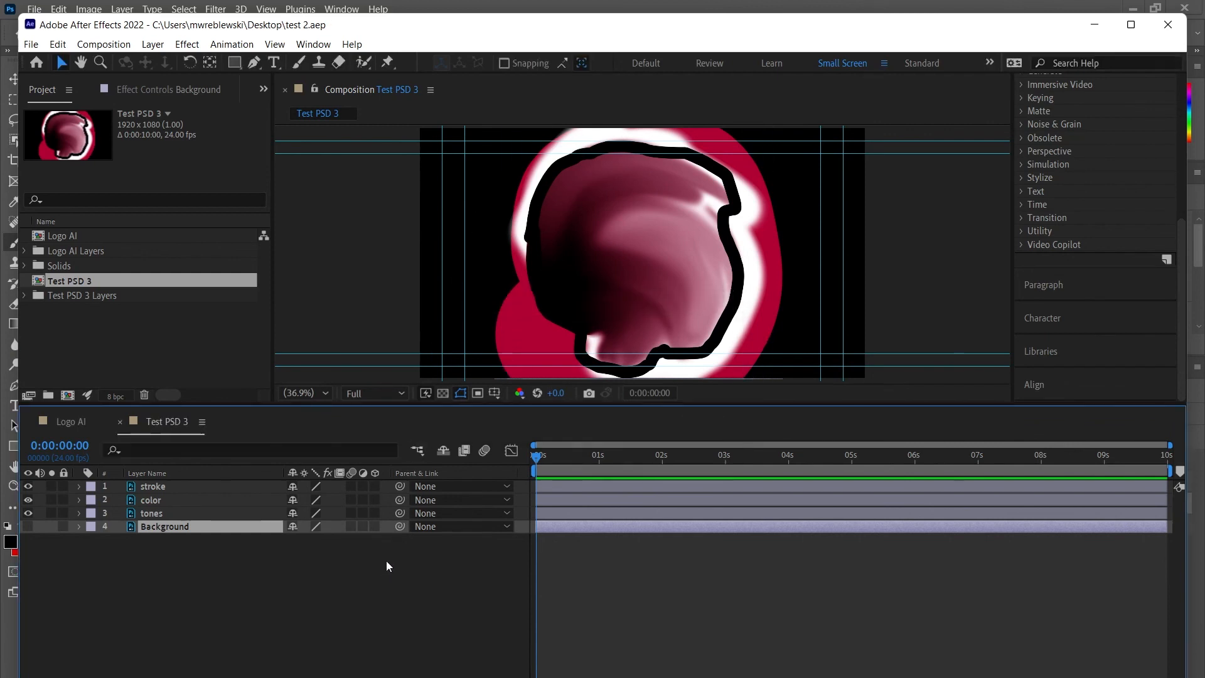
{"action": "mouse_move", "coordinate": [392, 561]}
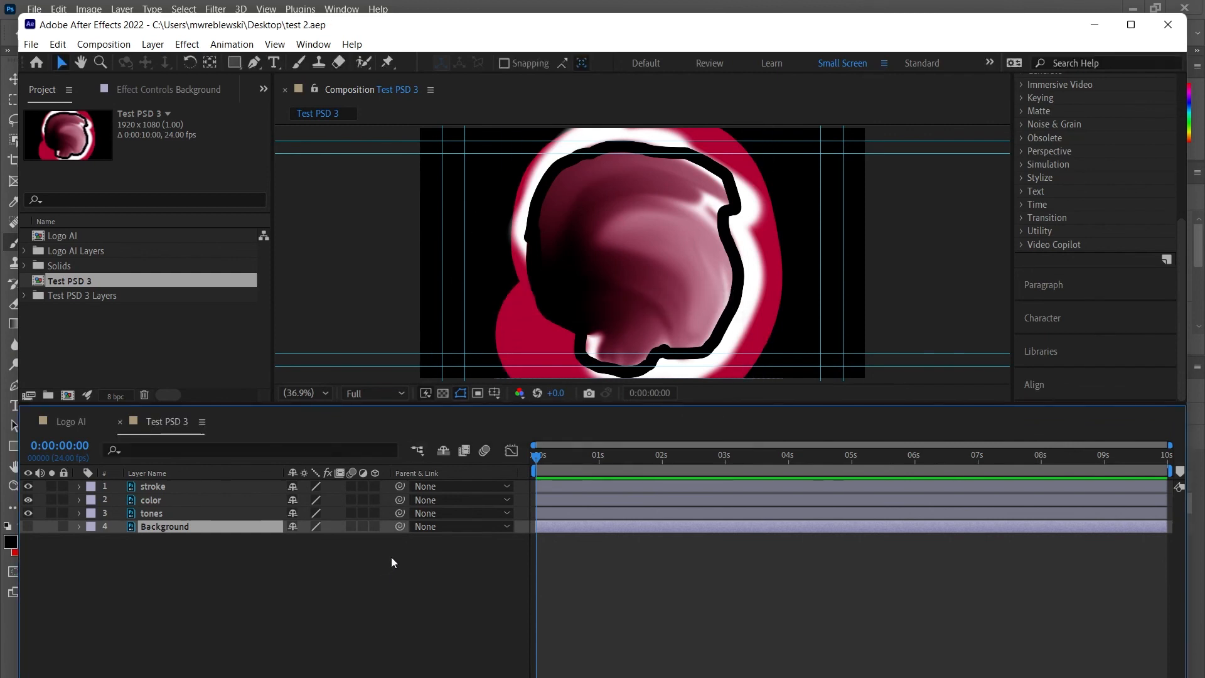